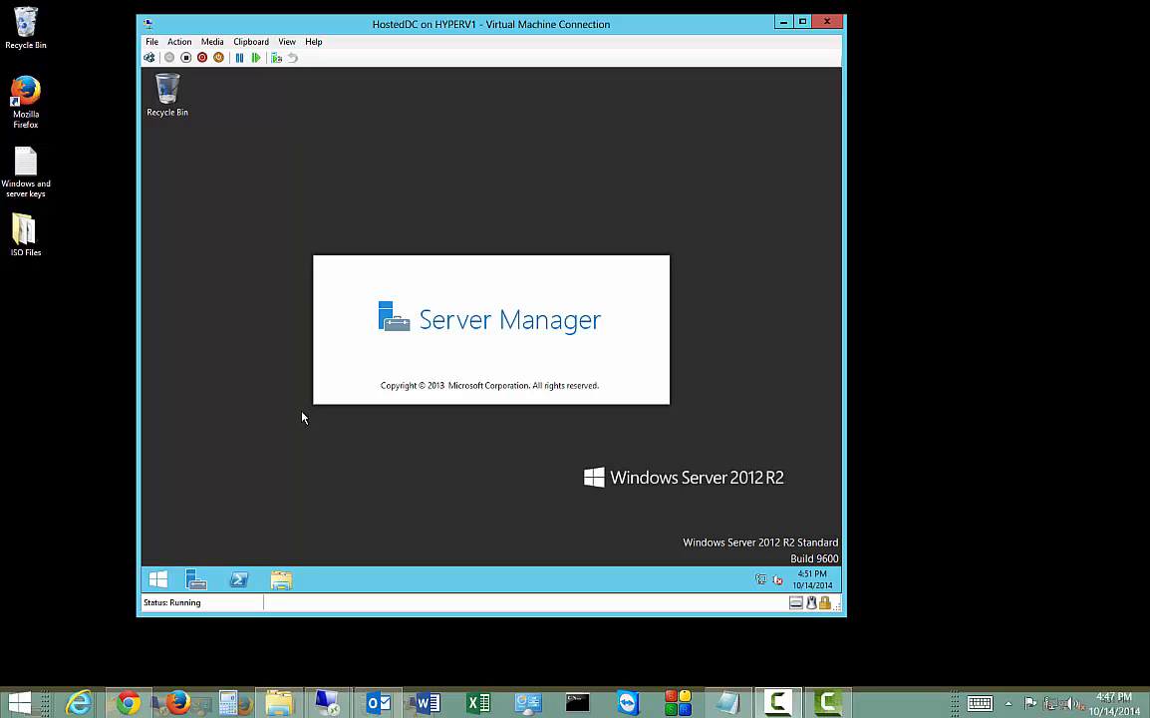
{"action": "mouse_move", "coordinate": [331, 390]}
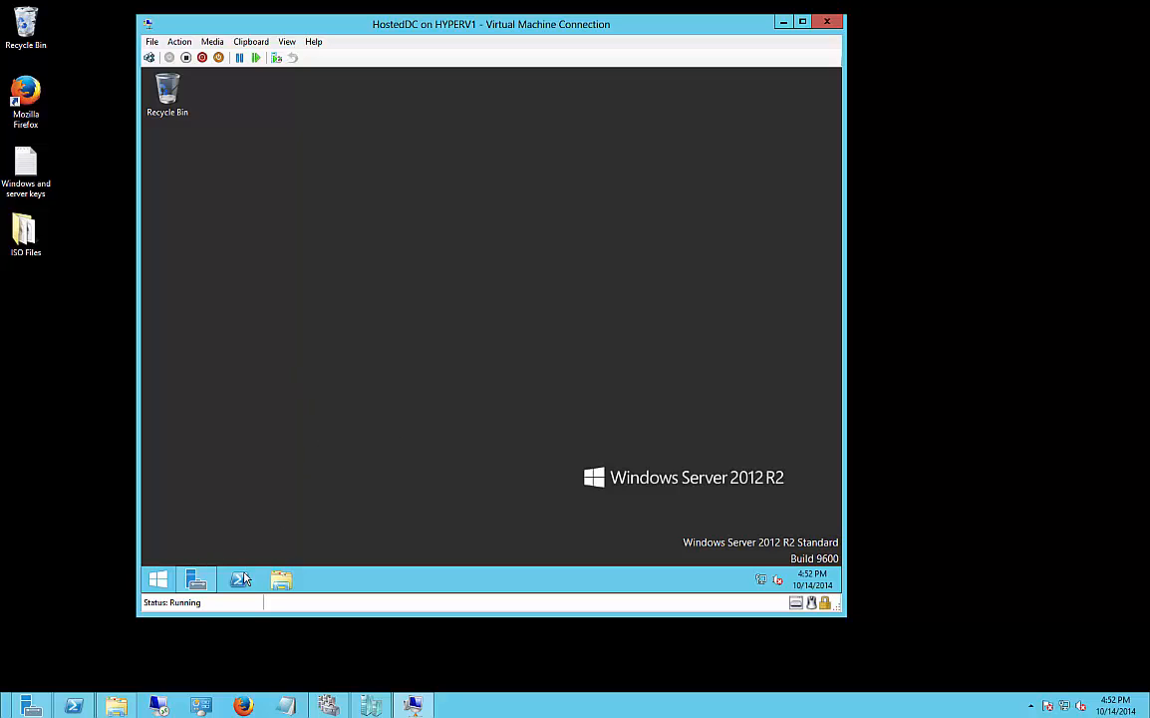
{"action": "left_click", "coordinate": [240, 578]}
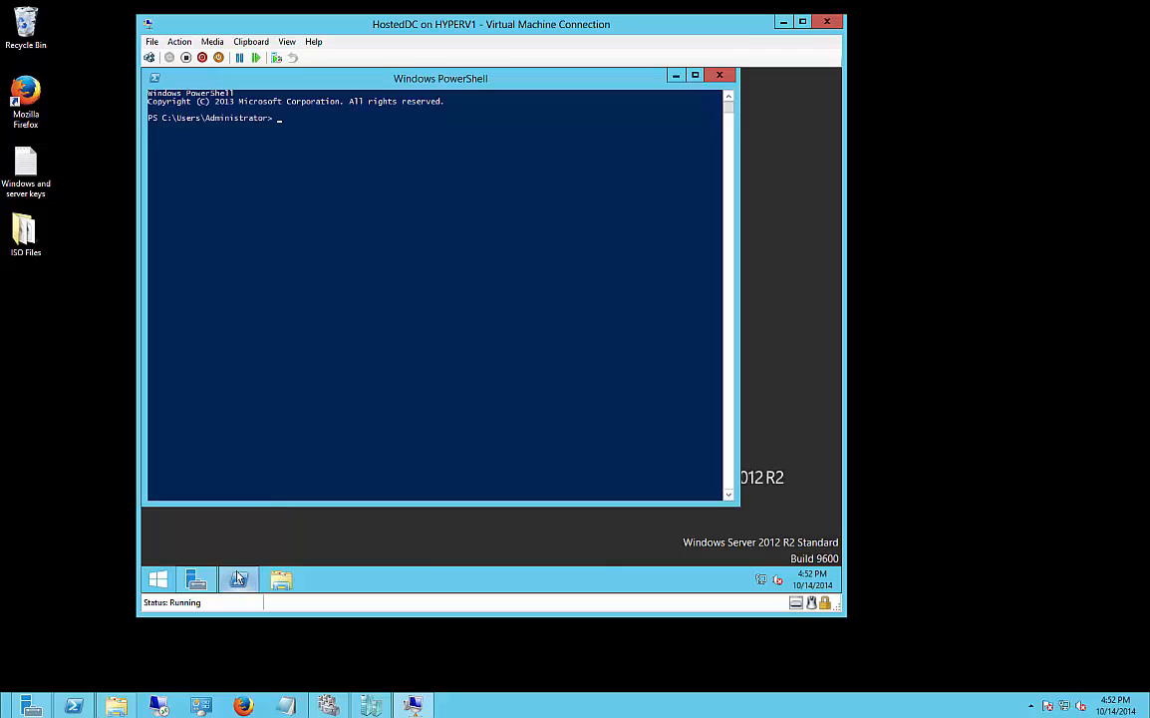
{"action": "type", "text": "ping 19"}
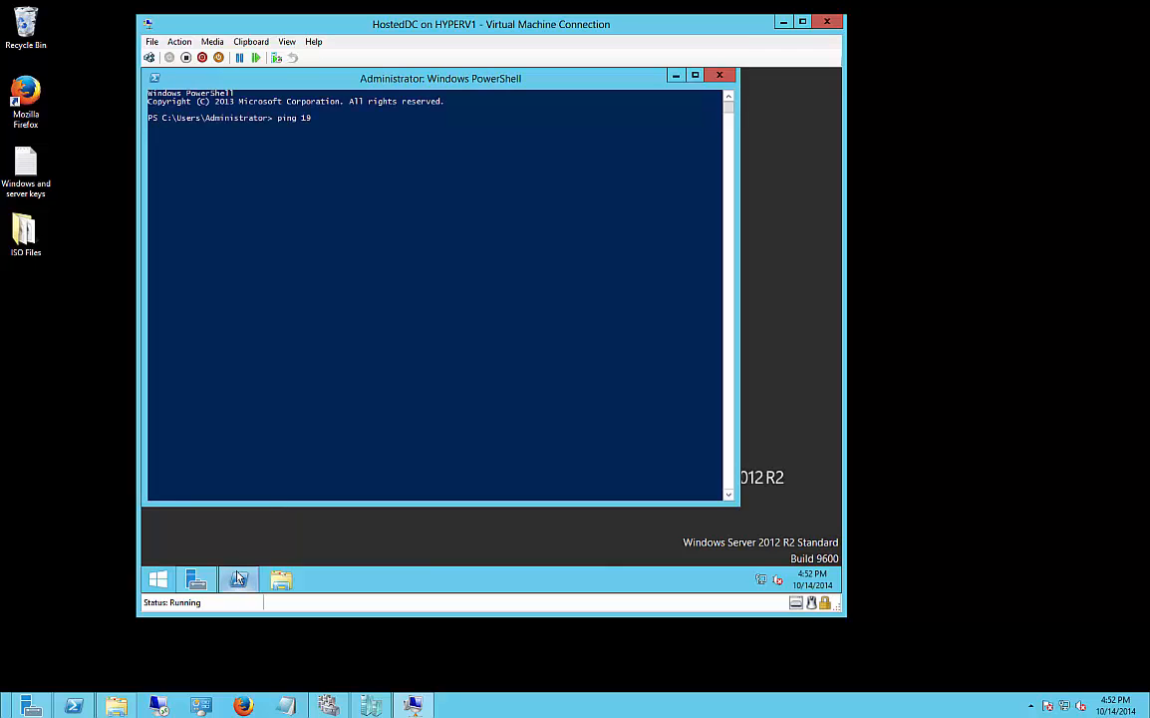
{"action": "type", "text": "2.168.18.1"}
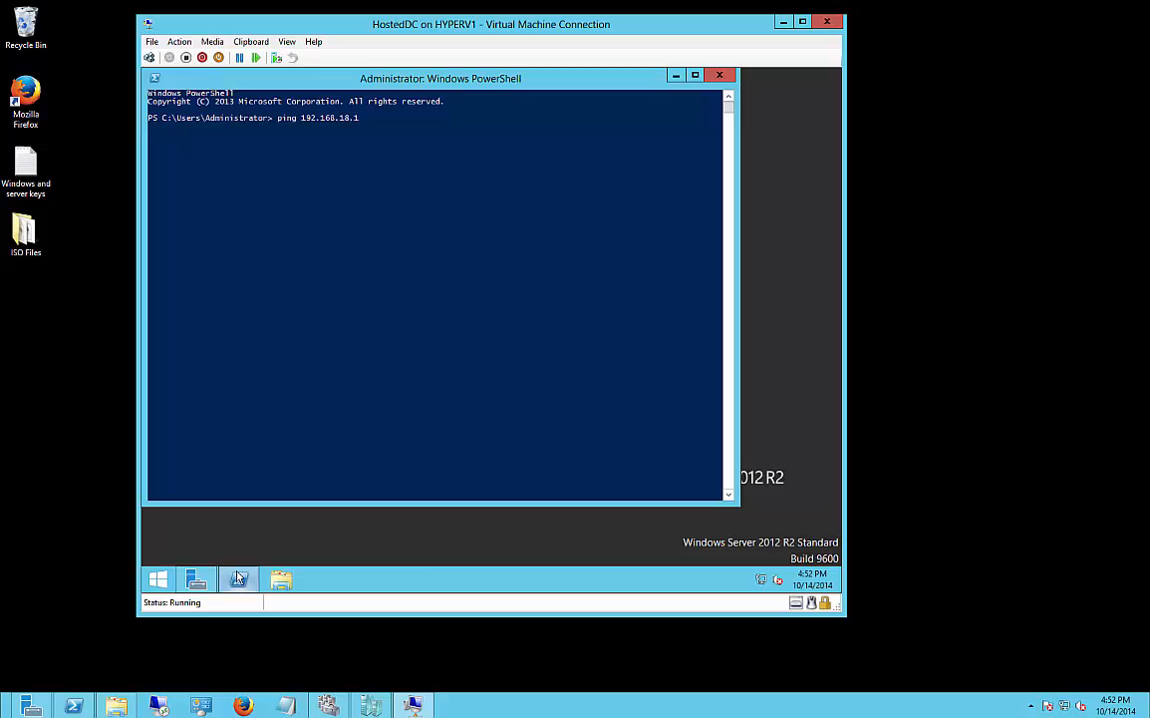
{"action": "type", "text": "2"}
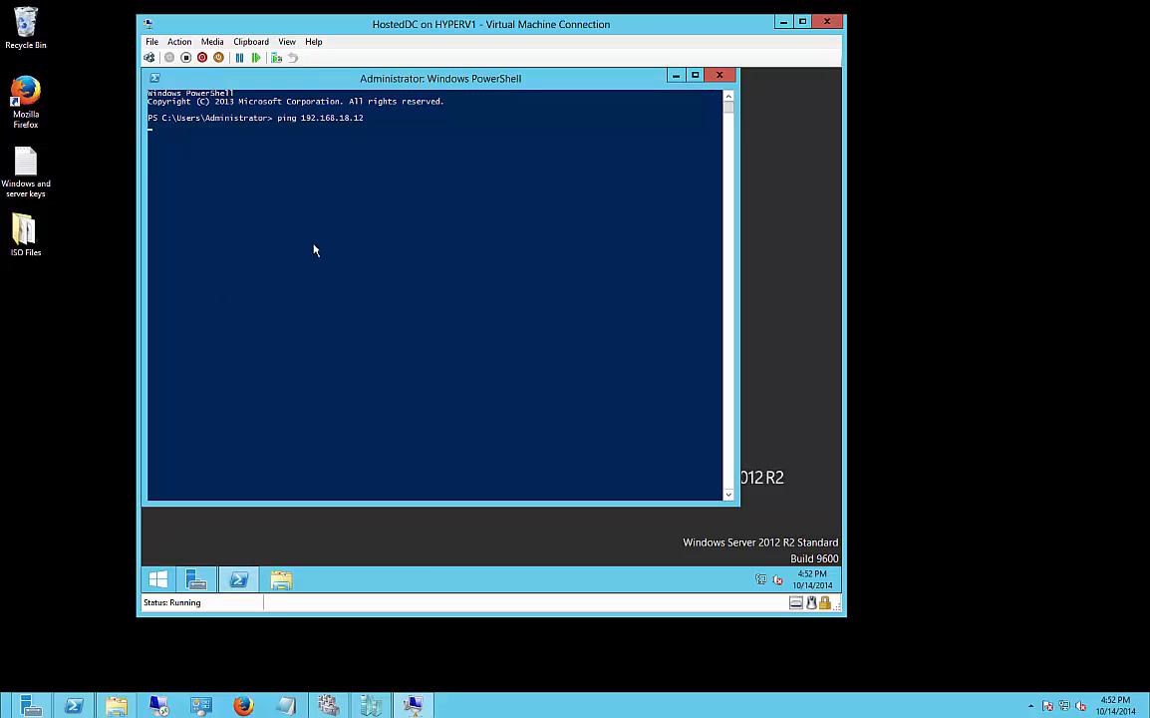
{"action": "key", "text": "Return"}
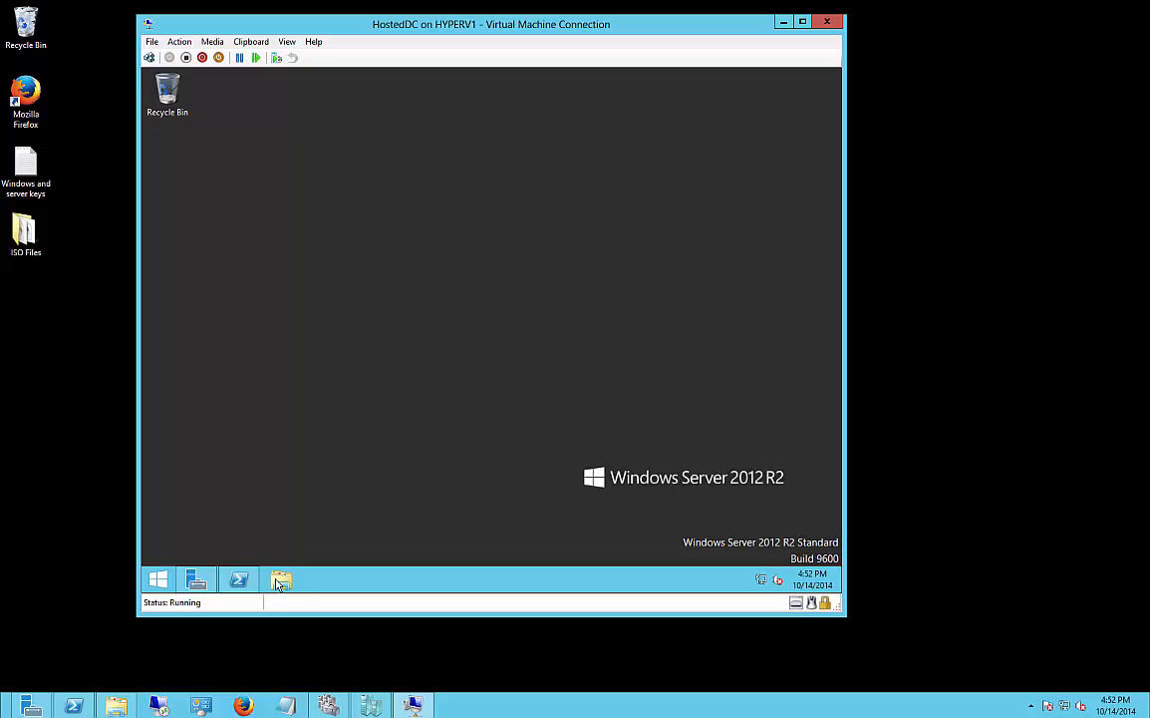
{"action": "mouse_move", "coordinate": [195, 578]}
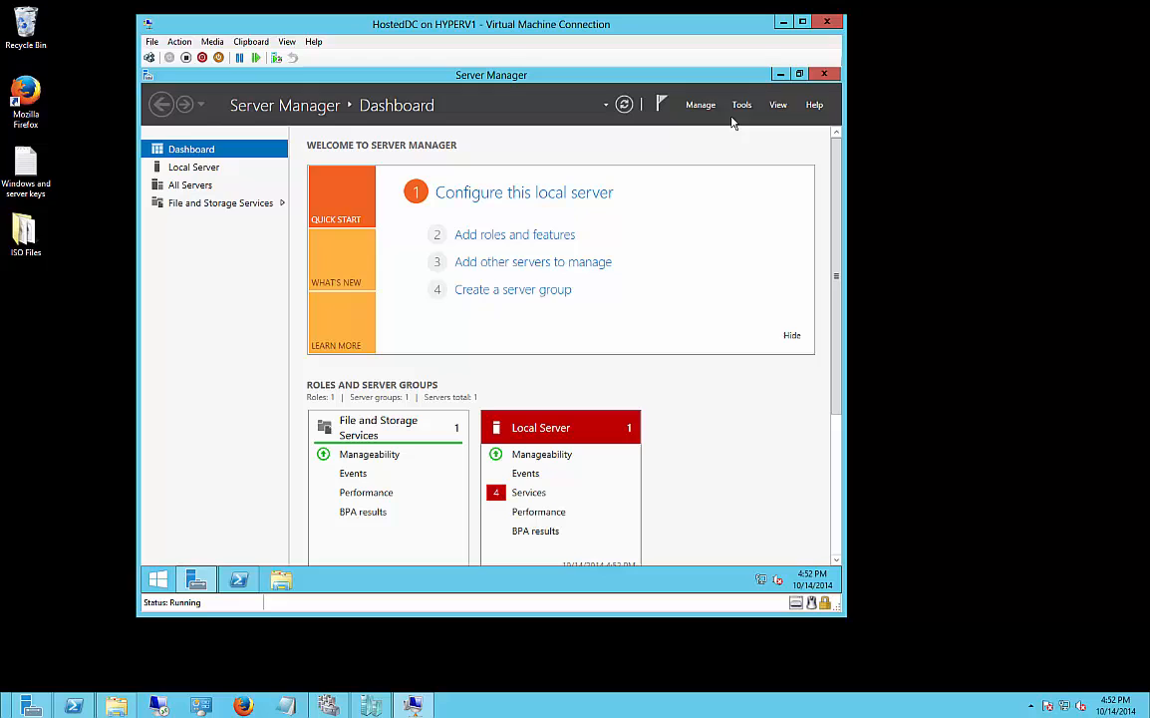
{"action": "mouse_move", "coordinate": [626, 335]}
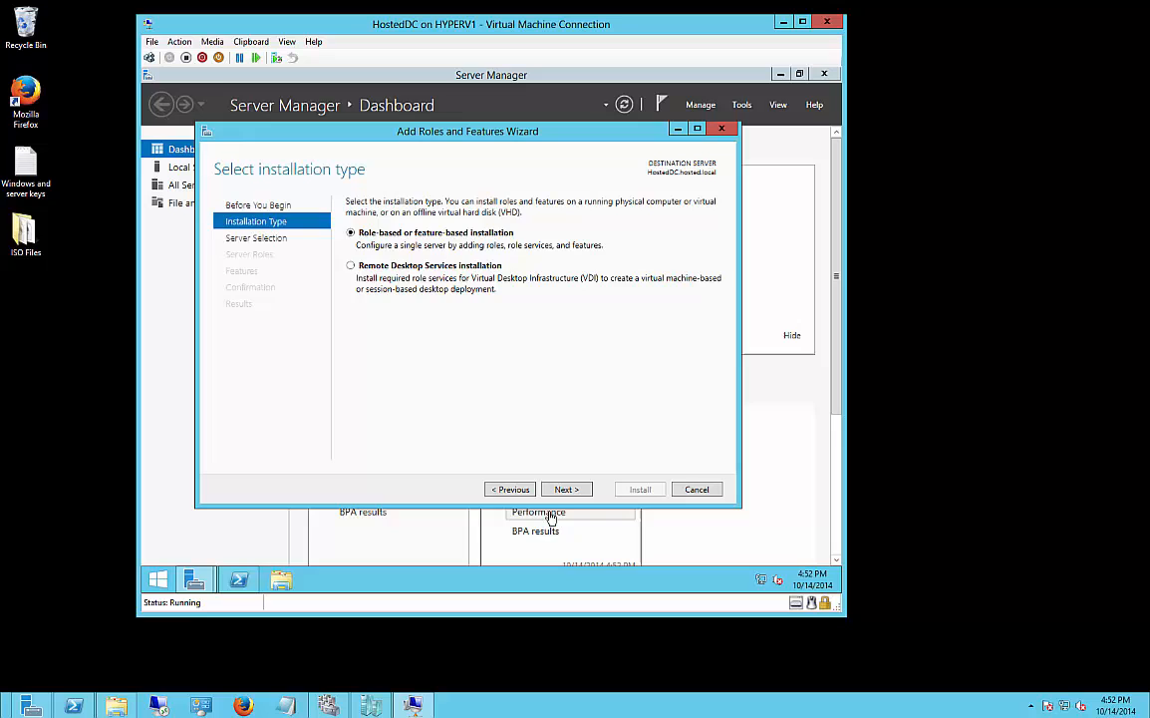
Keep role-based installation on the local server and select Active Directory Domain Services.
{"action": "left_click", "coordinate": [566, 488]}
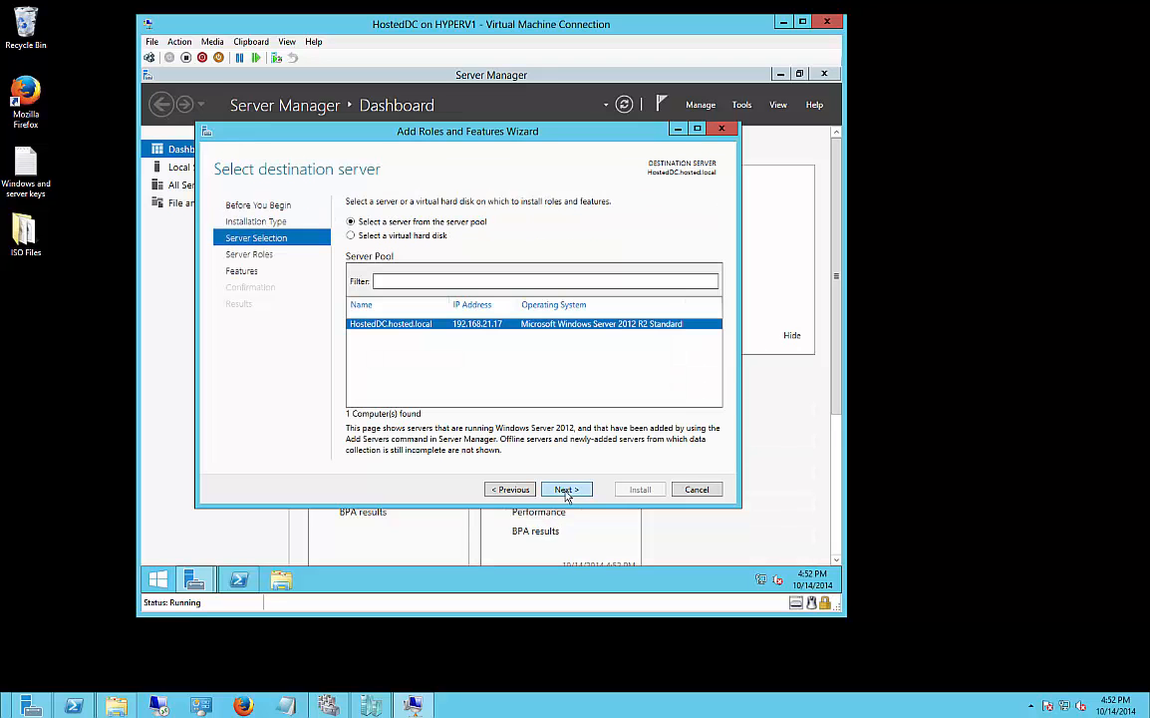
{"action": "mouse_move", "coordinate": [419, 335]}
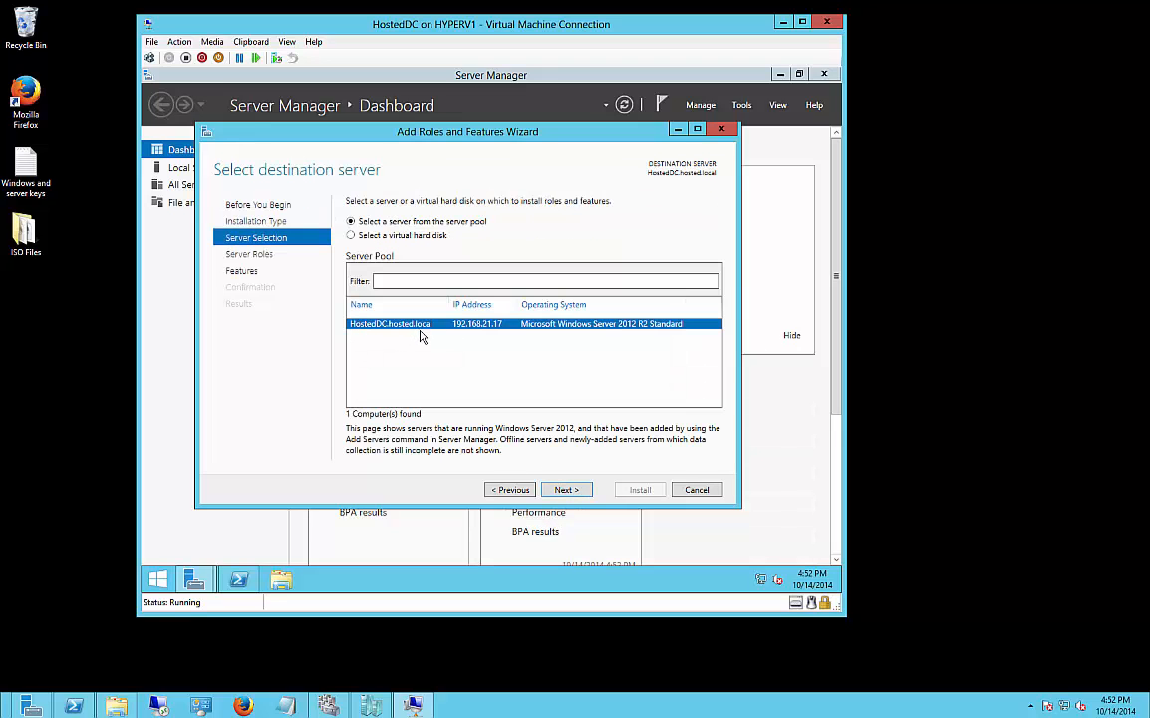
{"action": "left_click", "coordinate": [566, 489]}
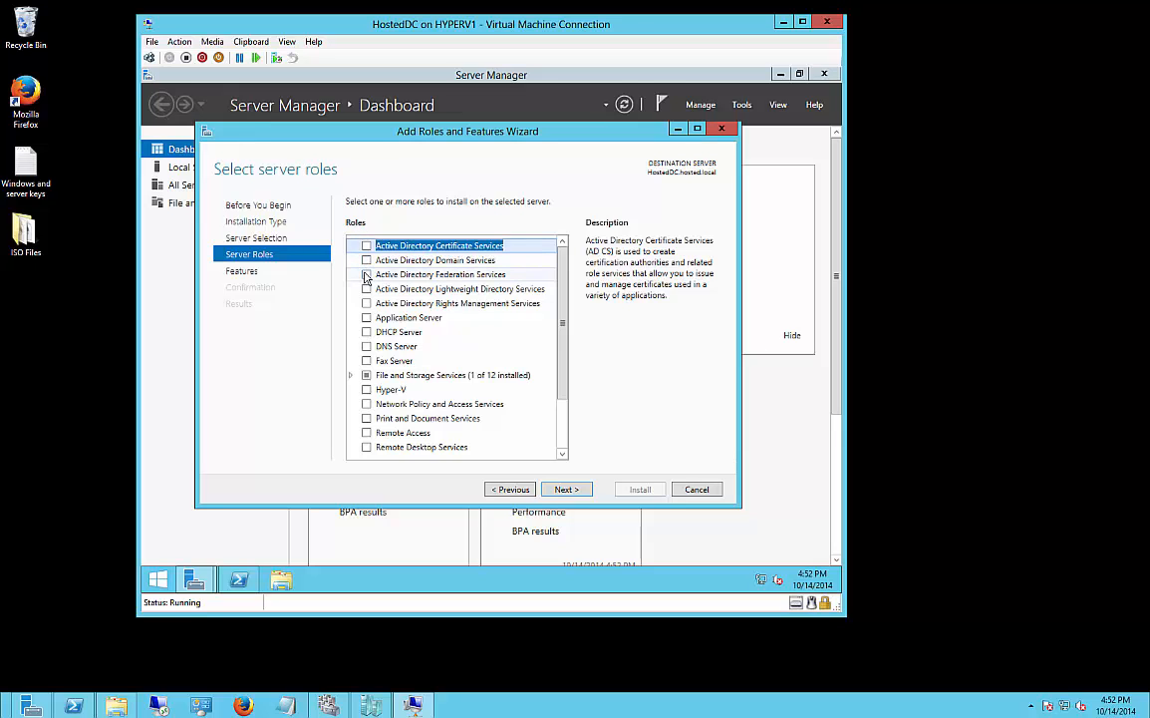
{"action": "left_click", "coordinate": [366, 259]}
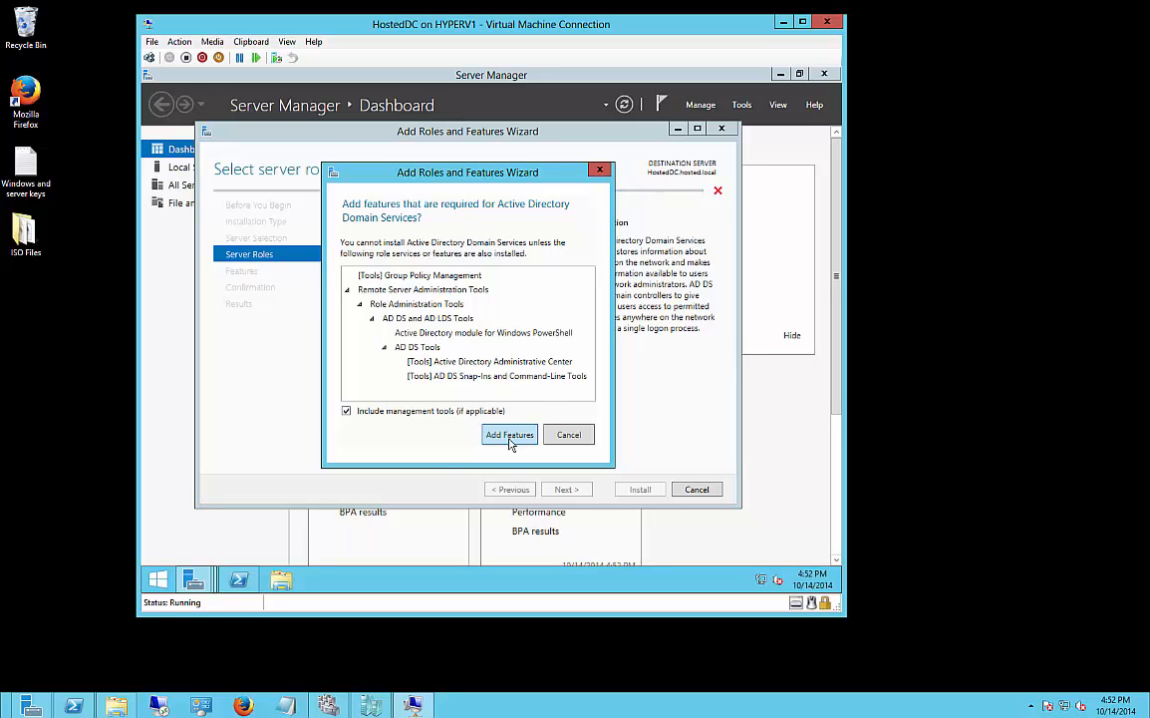
Accept the required AD DS management tools, skip extra features, and start the installation.
{"action": "left_click", "coordinate": [511, 435]}
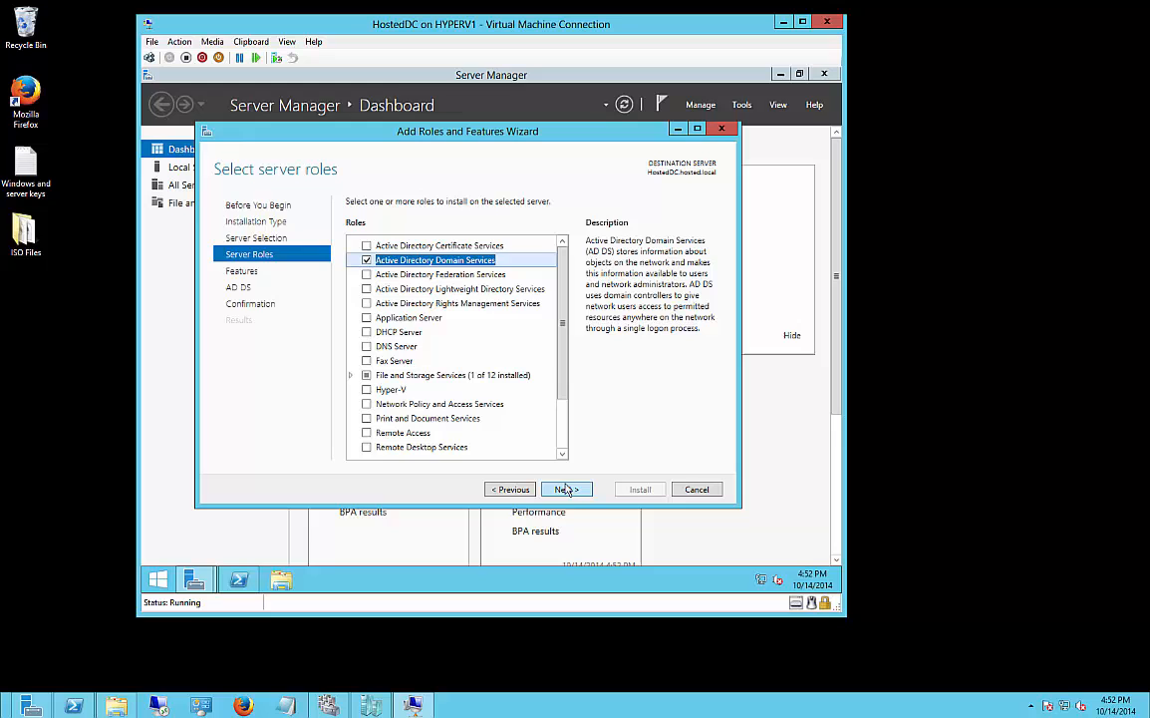
{"action": "left_click", "coordinate": [567, 488]}
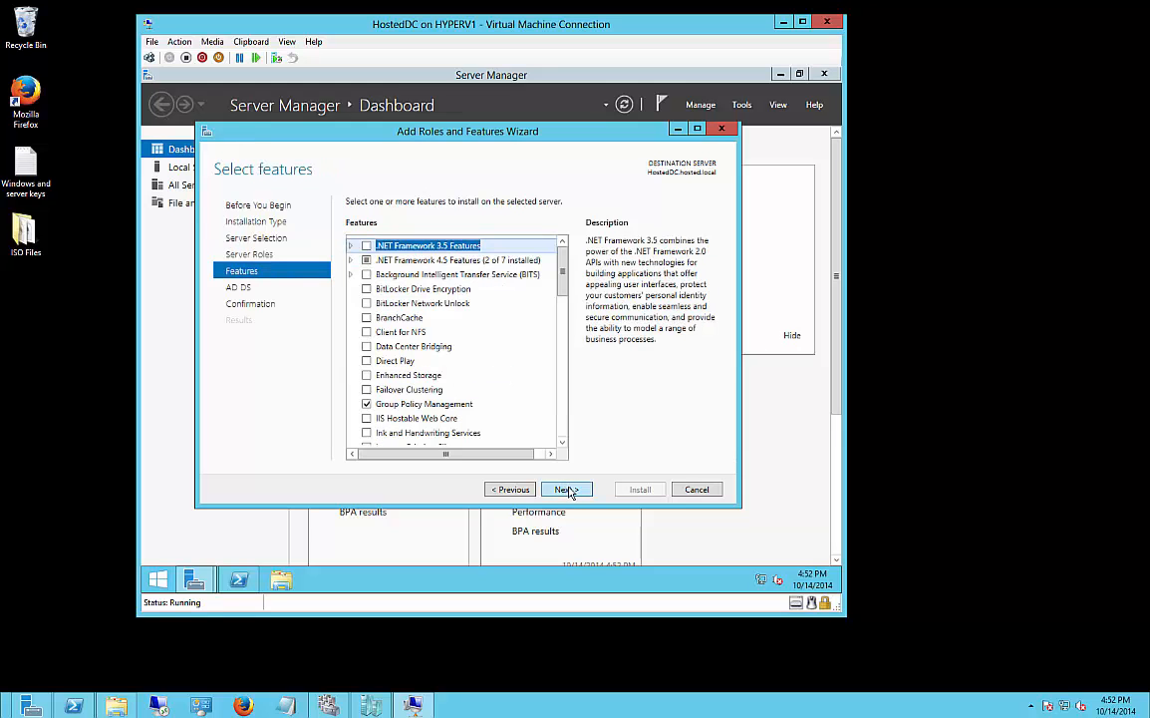
{"action": "mouse_move", "coordinate": [547, 514]}
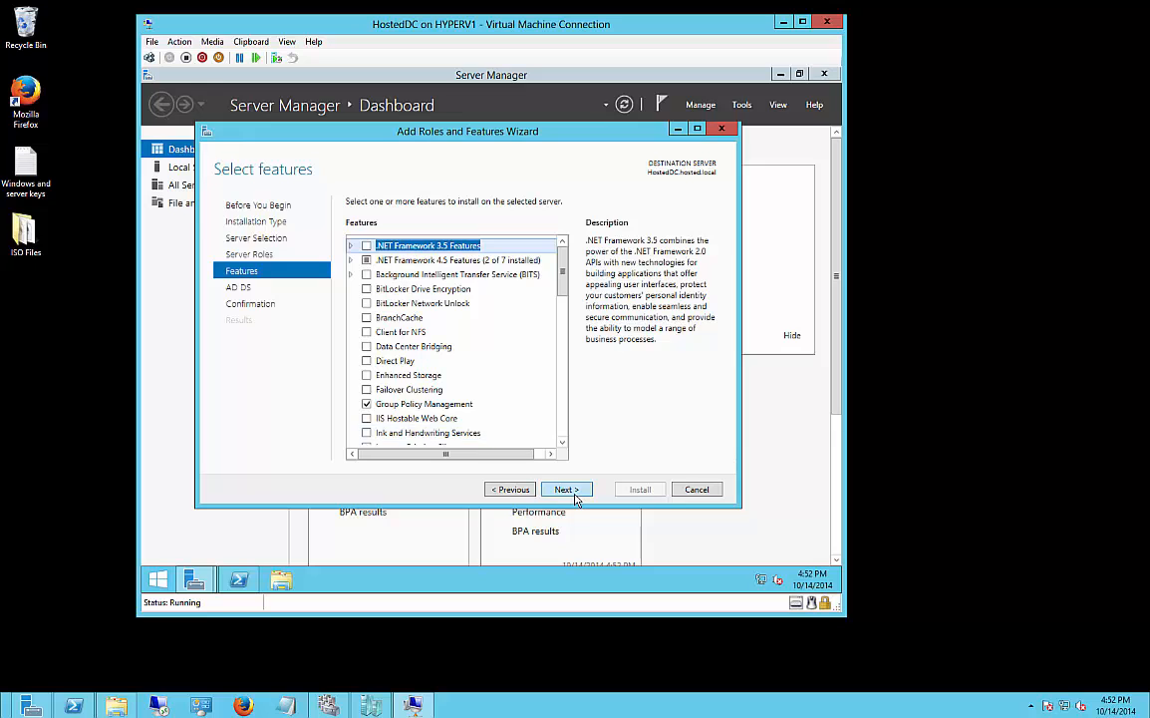
{"action": "left_click", "coordinate": [564, 488]}
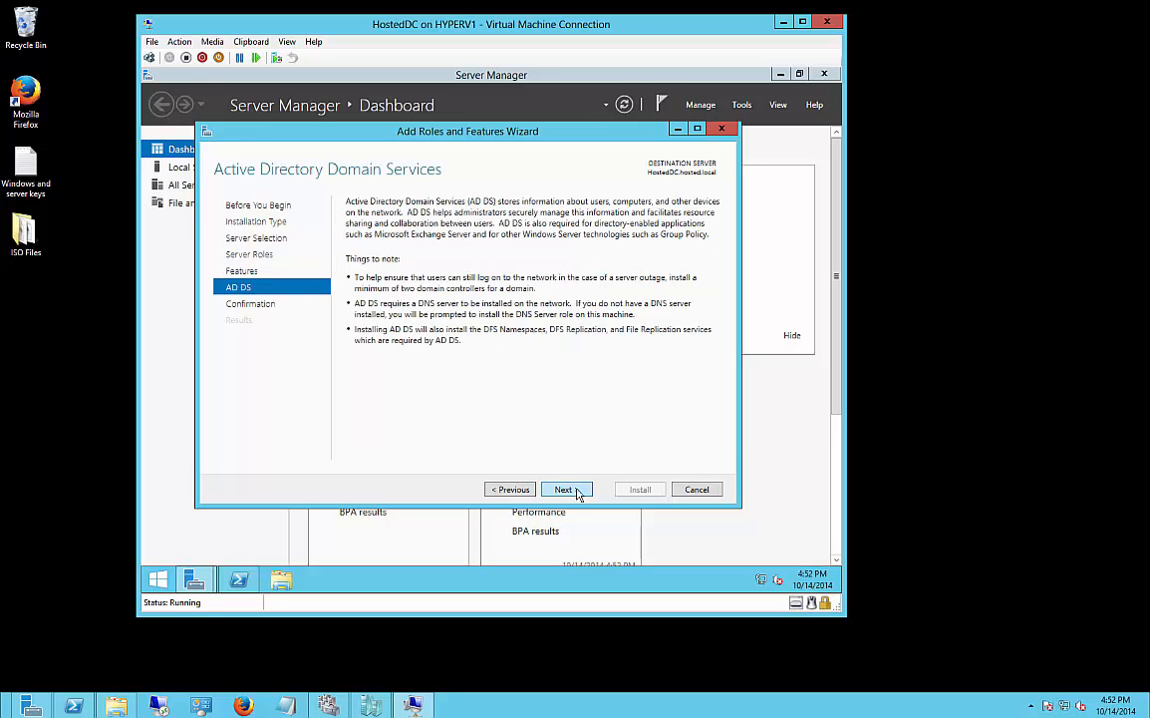
{"action": "left_click", "coordinate": [562, 489]}
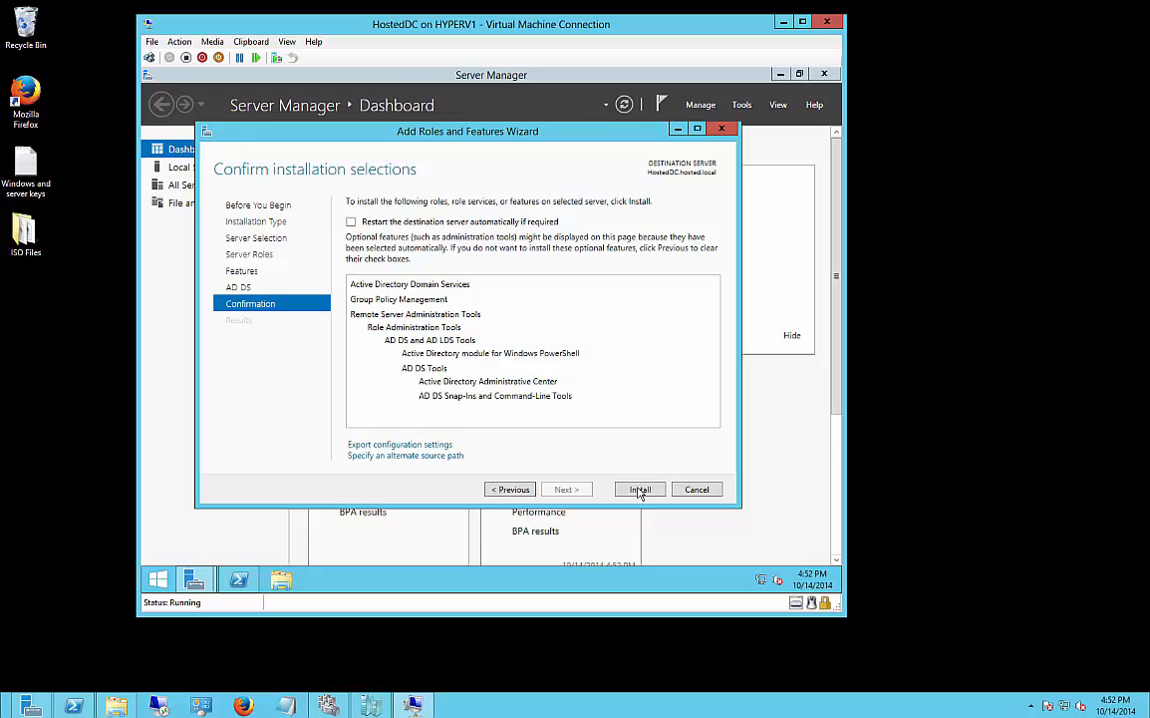
{"action": "left_click", "coordinate": [638, 488]}
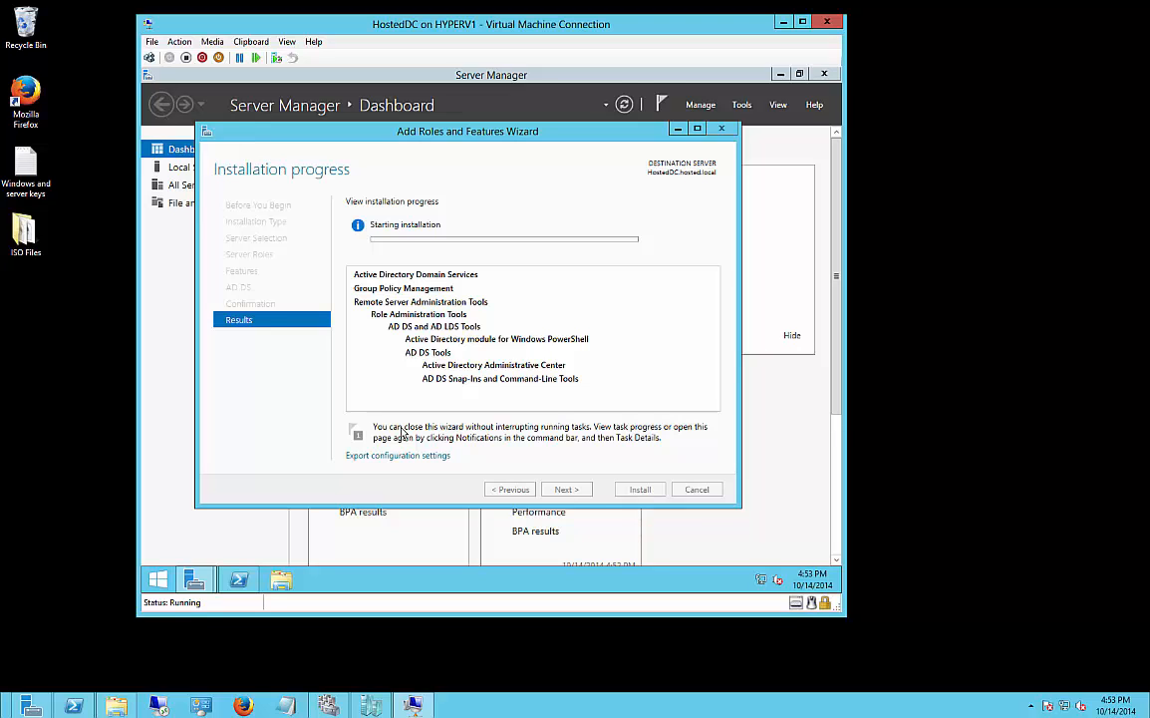
{"action": "mouse_move", "coordinate": [636, 263]}
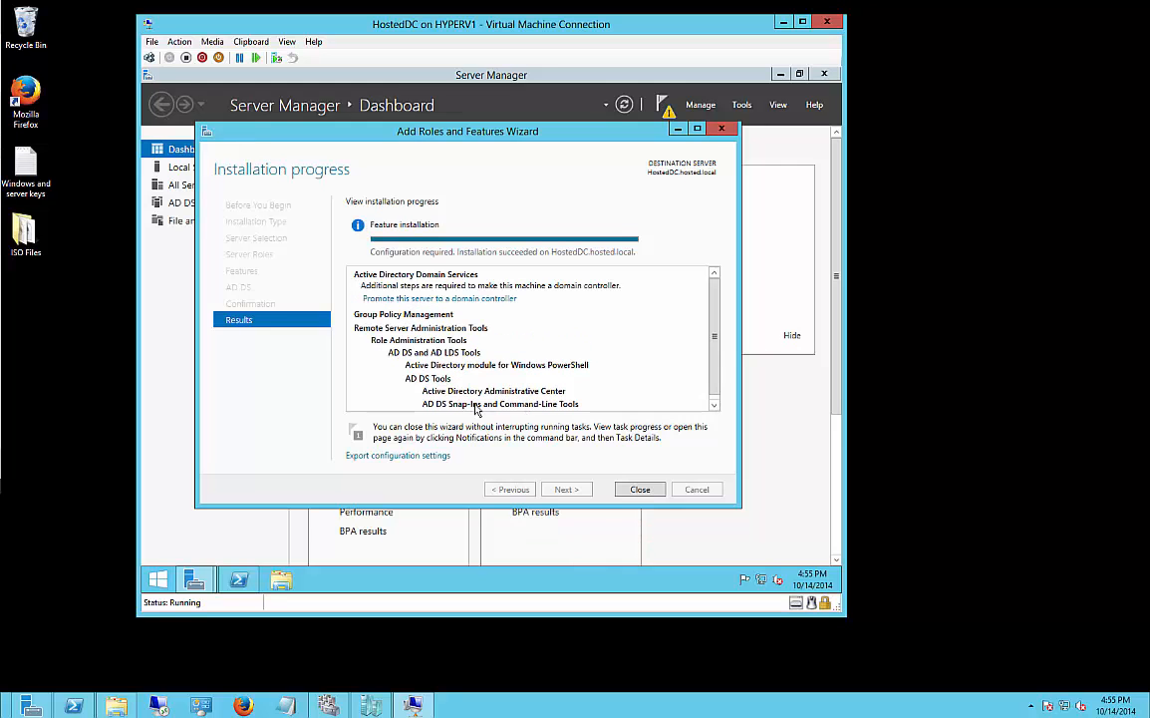
{"action": "mouse_move", "coordinate": [427, 339]}
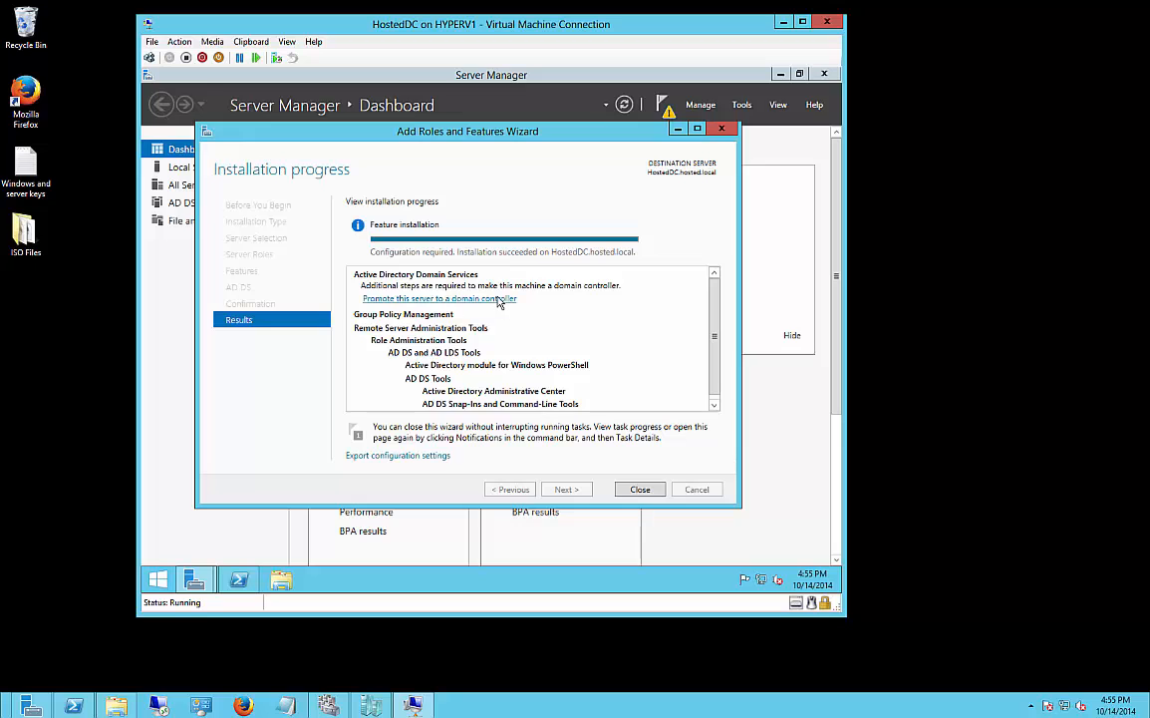
Close the finished wizard and launch 'Promote this server to a domain controller' from notifications.
{"action": "left_click", "coordinate": [638, 489]}
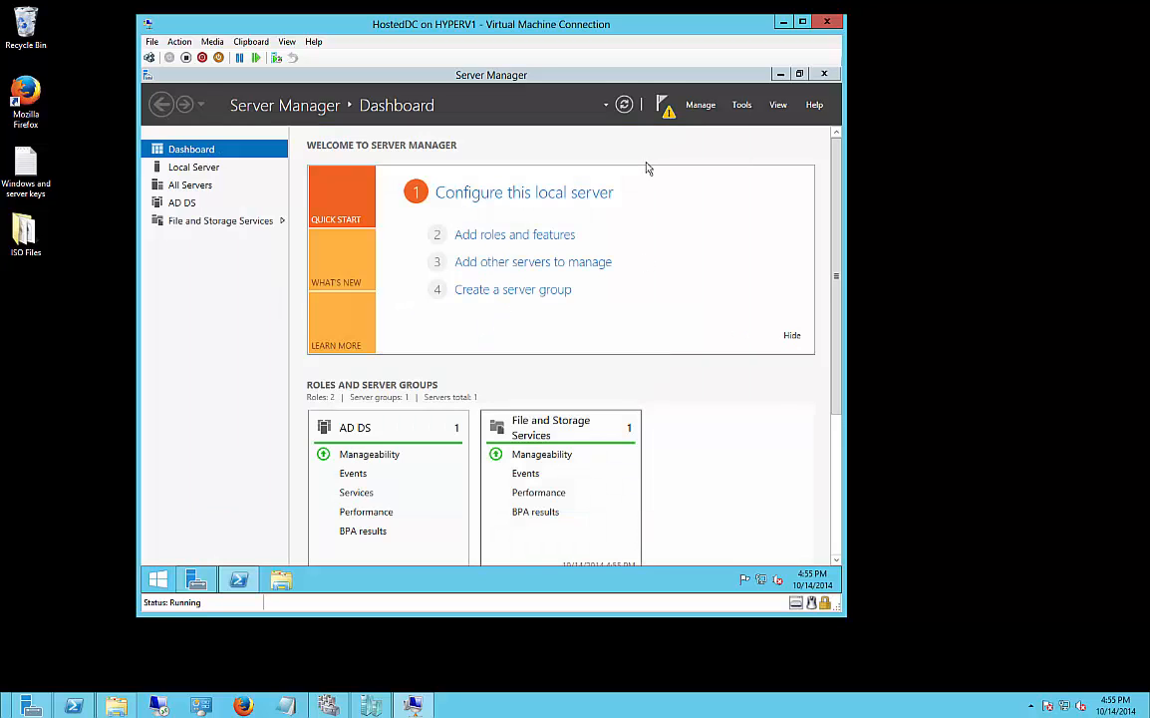
{"action": "left_click", "coordinate": [665, 104]}
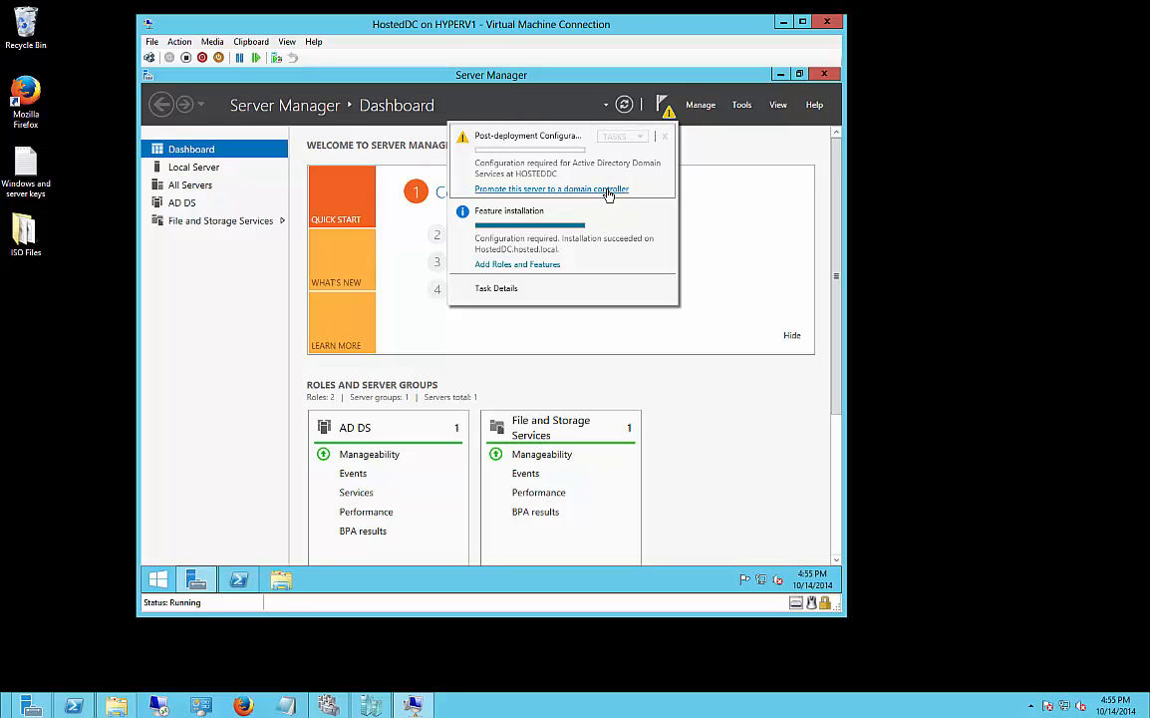
{"action": "left_click", "coordinate": [552, 188]}
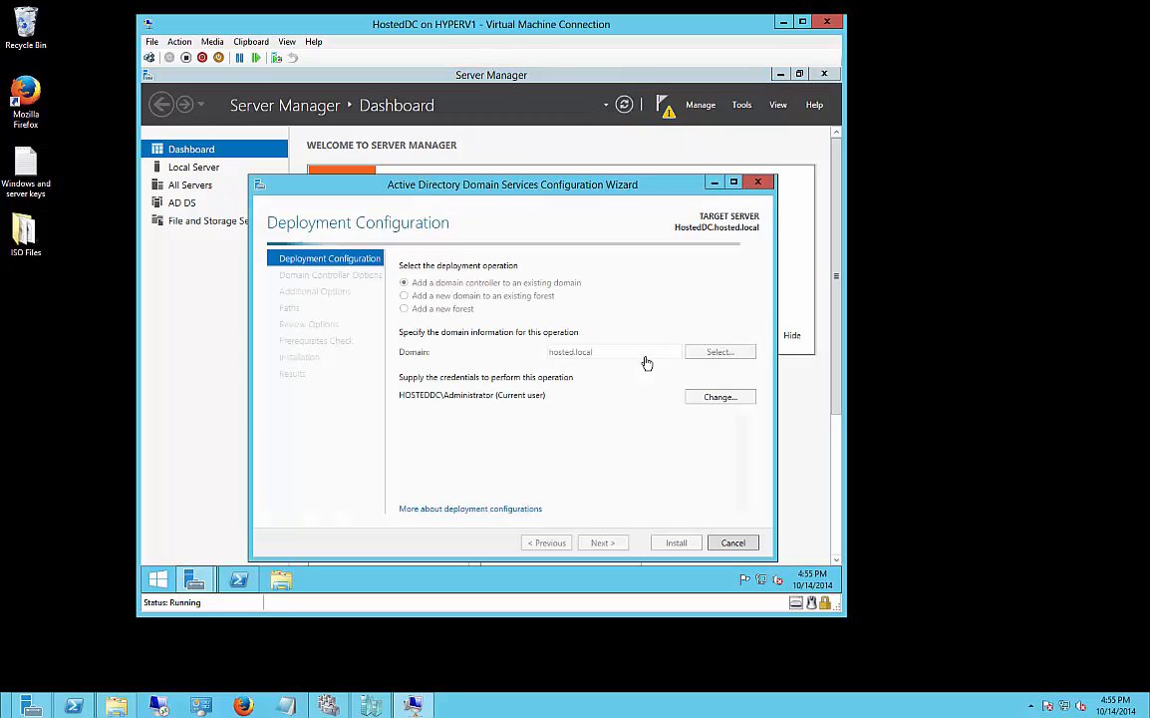
Advance from adding a domain controller to hosted.local, hitting the missing user account error.
{"action": "left_click_drag", "start_coordinate": [512, 183], "coordinate": [488, 112]}
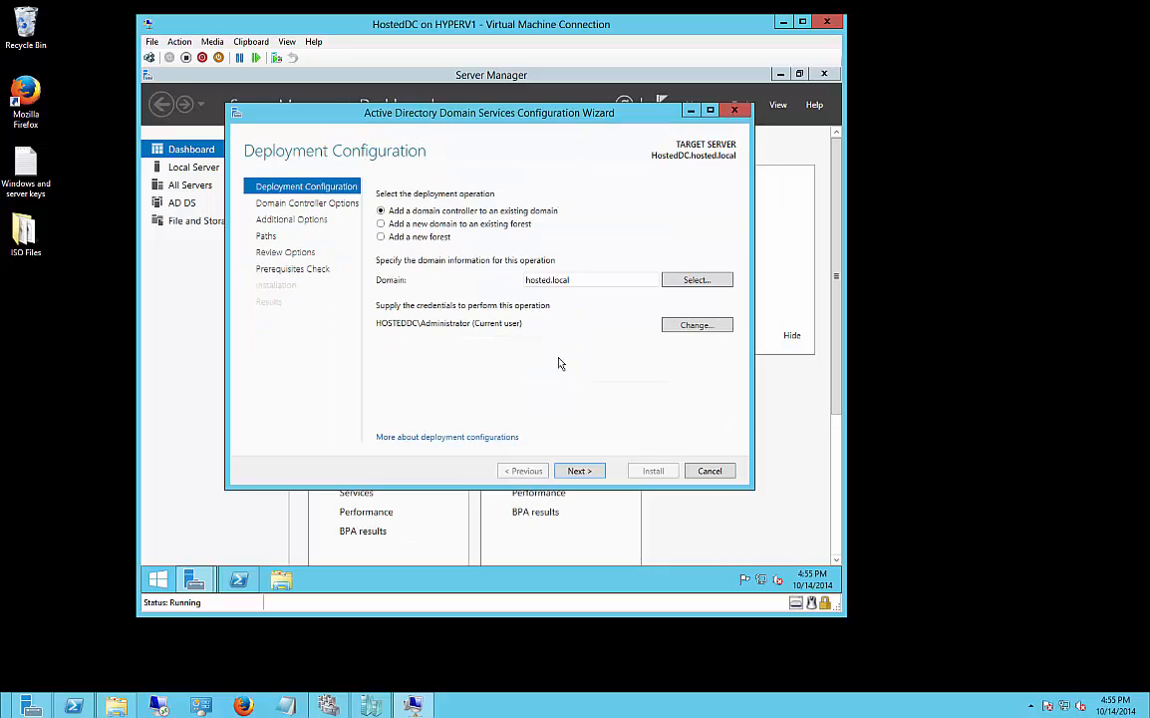
{"action": "mouse_move", "coordinate": [388, 243]}
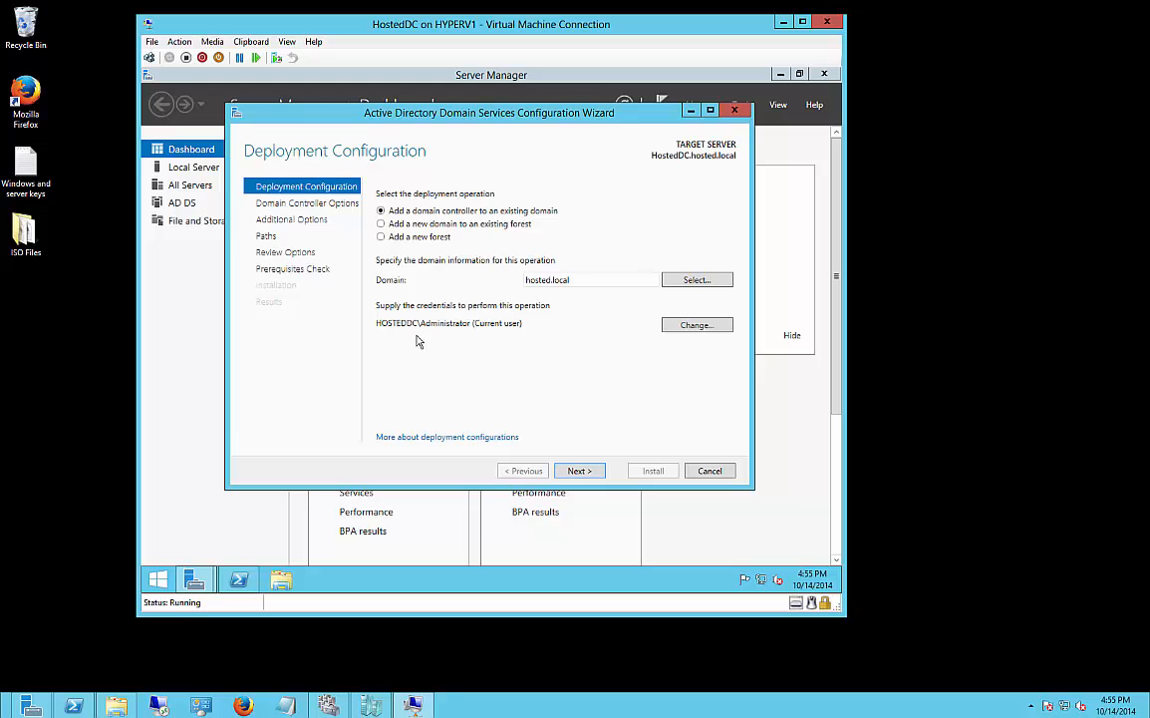
{"action": "left_click", "coordinate": [579, 470]}
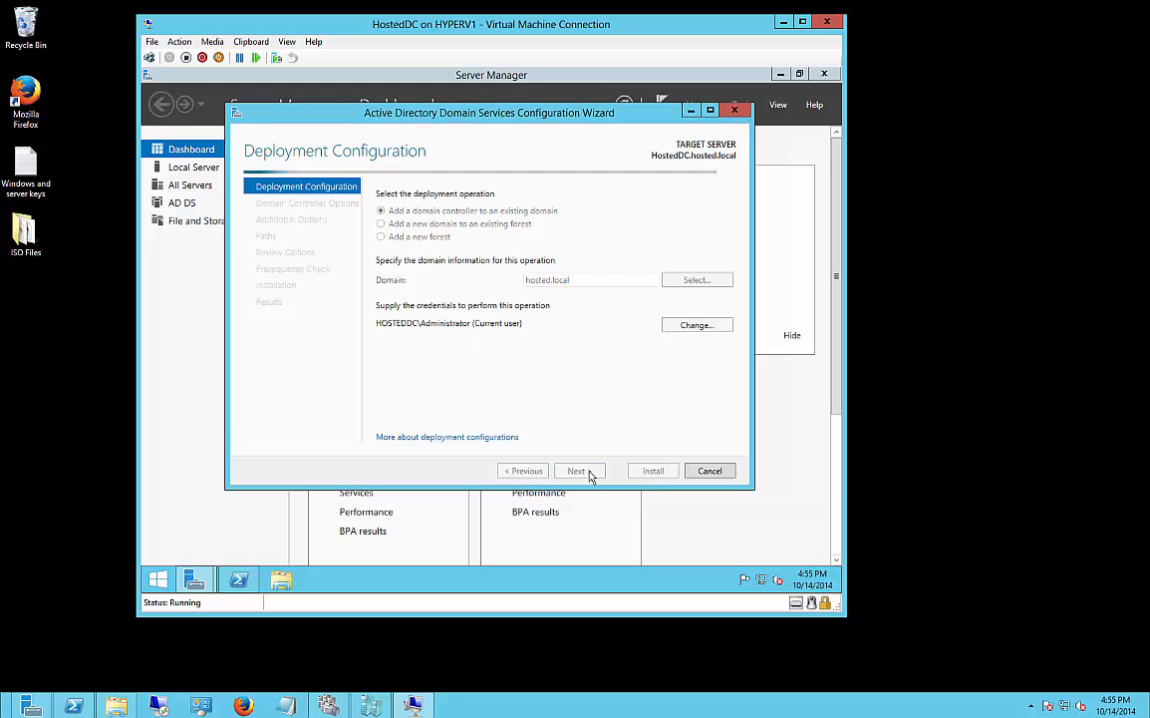
{"action": "left_click", "coordinate": [576, 471]}
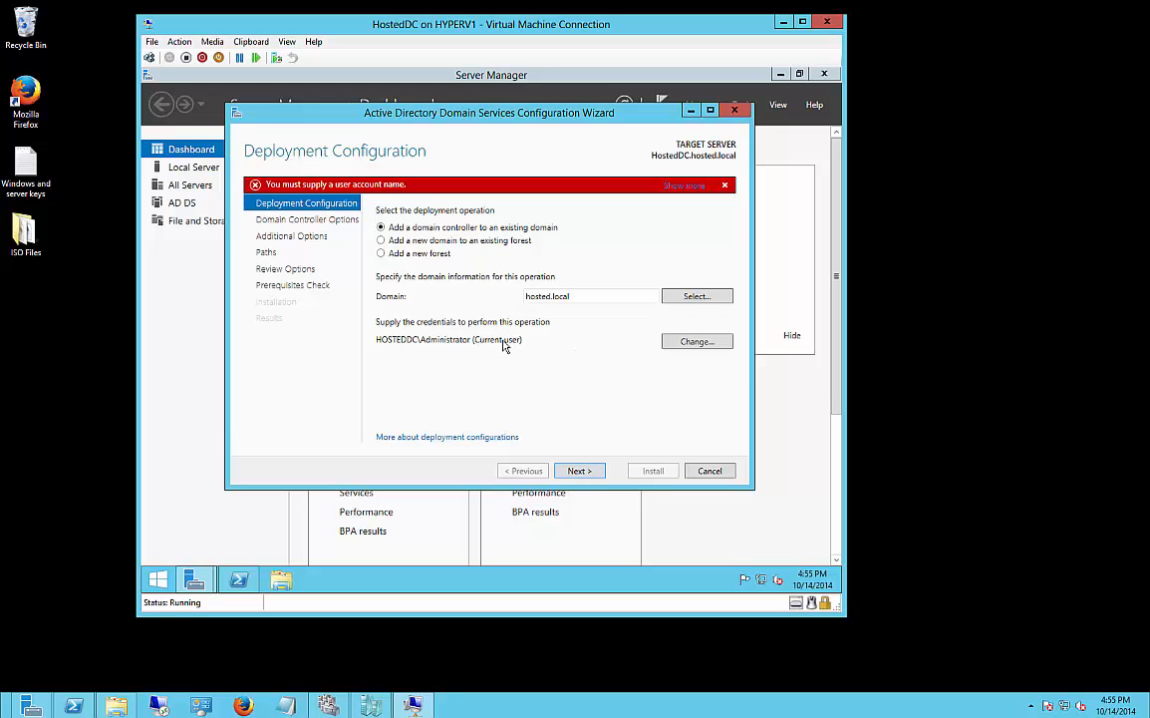
Change the deployment credentials to hosted\administrator with its password.
{"action": "left_click", "coordinate": [698, 341]}
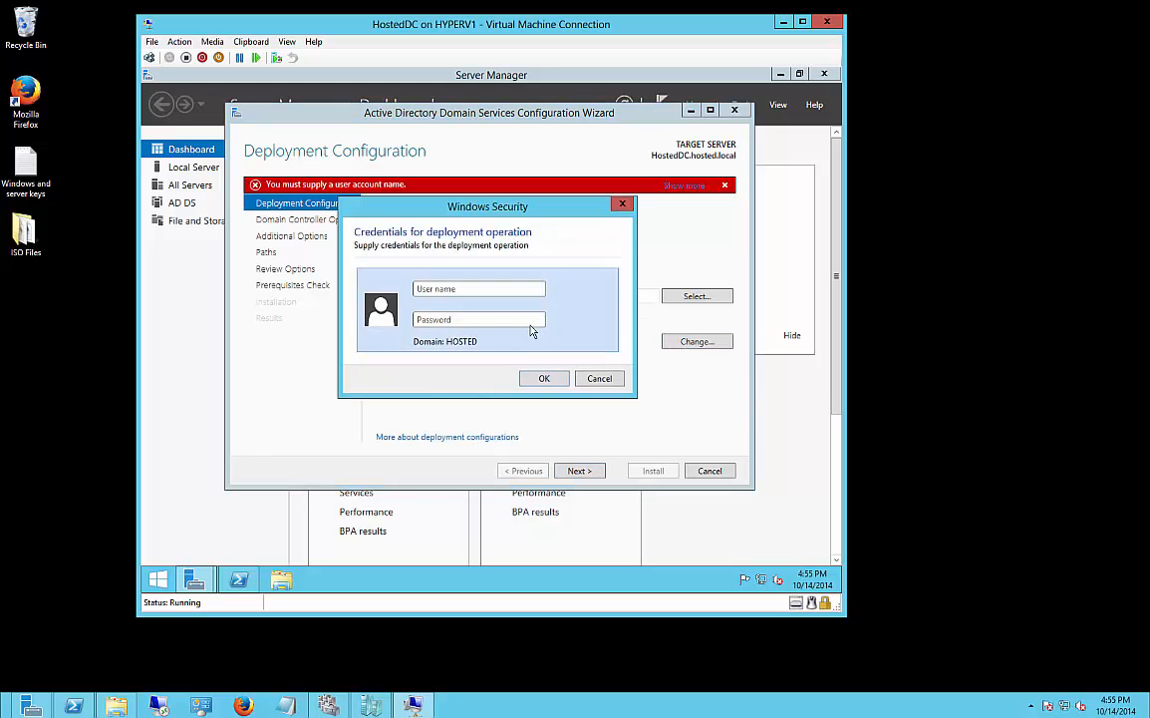
{"action": "type", "text": "hosted\\admini"}
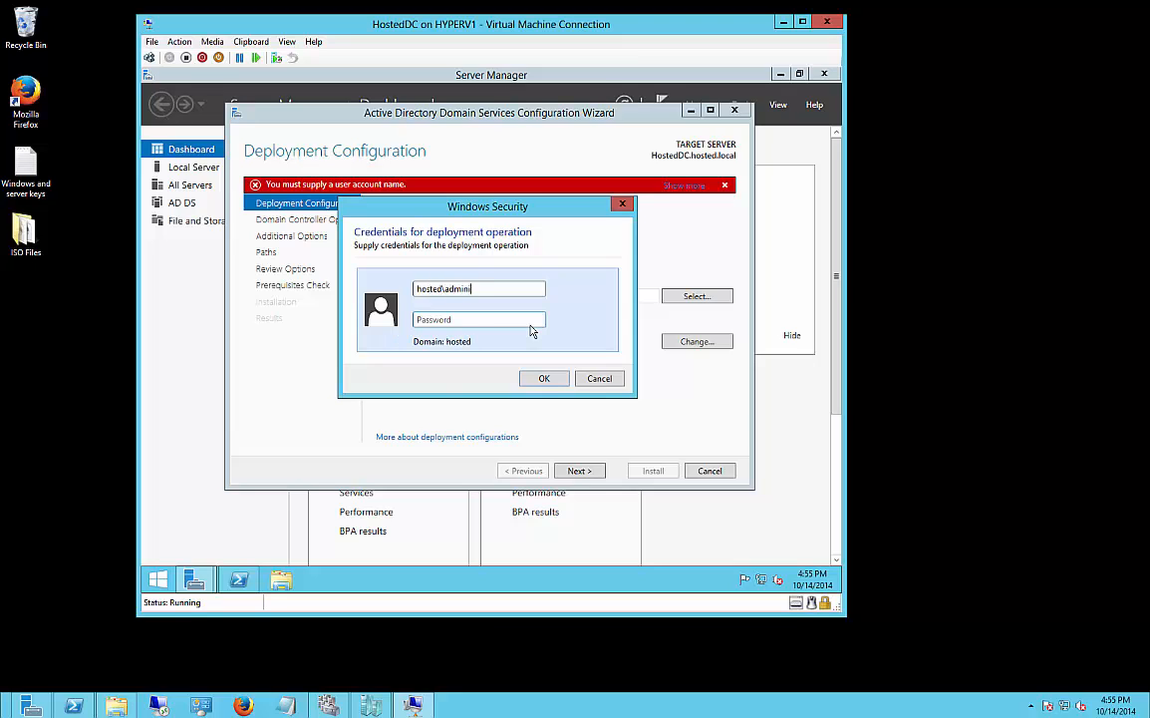
{"action": "type", "text": "strator"}
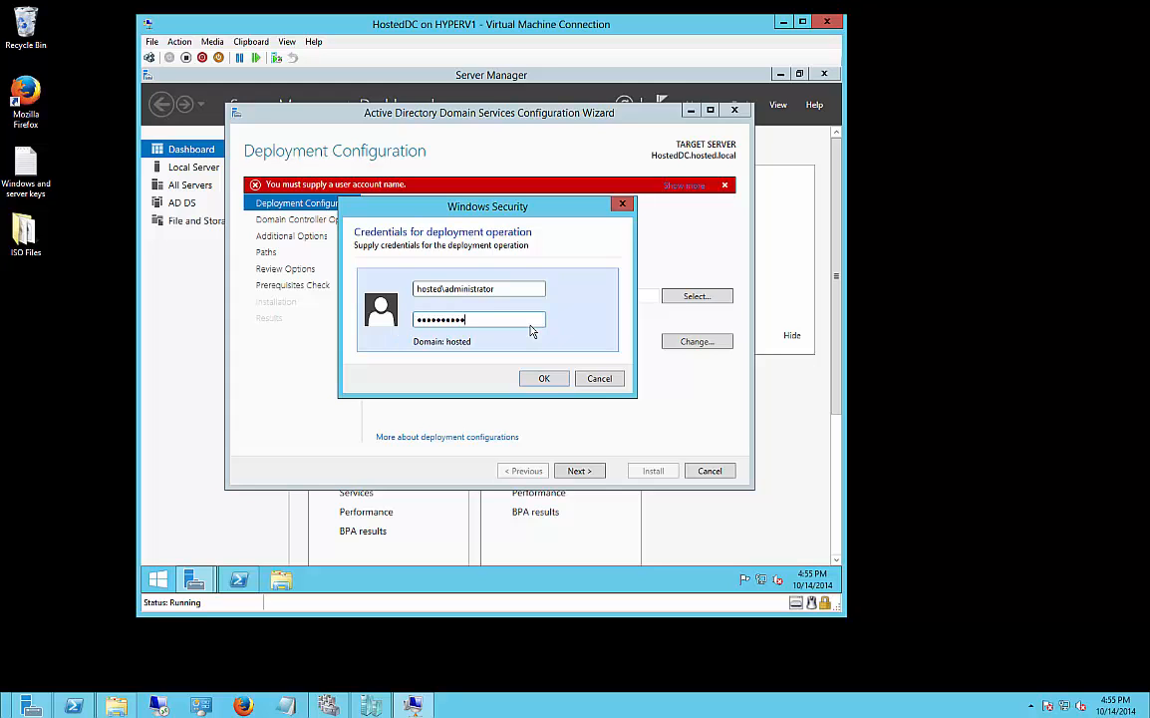
{"action": "left_click", "coordinate": [542, 379]}
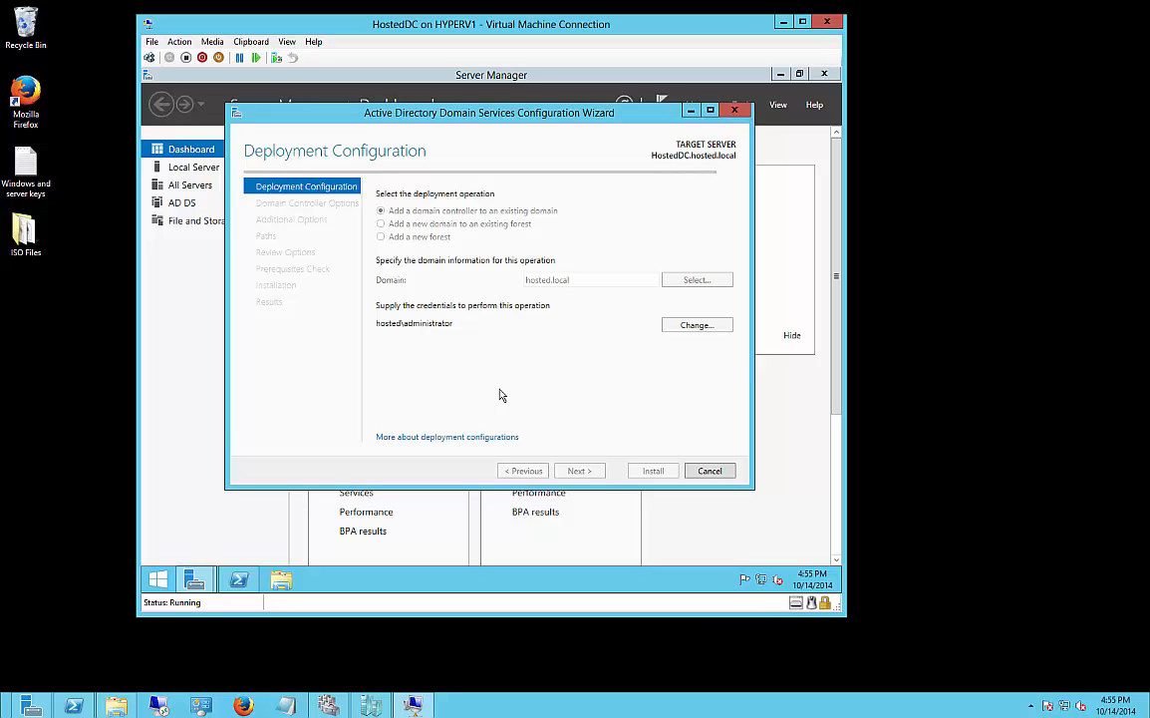
{"action": "mouse_move", "coordinate": [566, 323]}
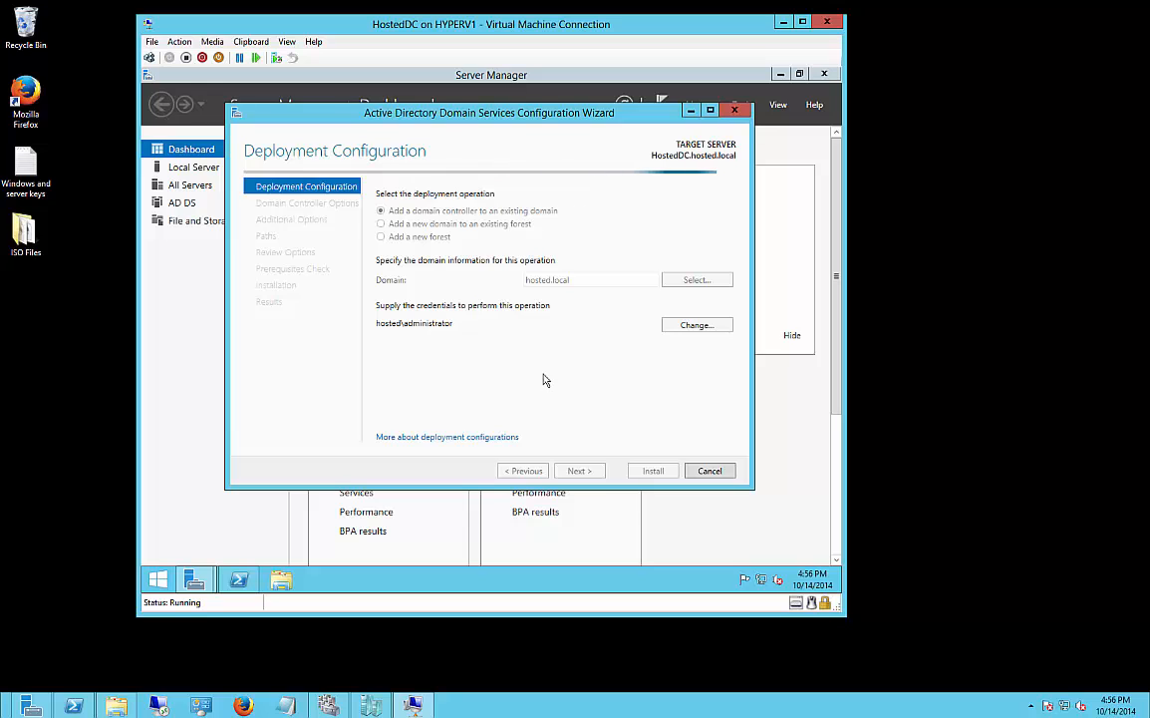
Retry Next on Deployment Configuration to move on to Domain Controller Options.
{"action": "left_click", "coordinate": [579, 470]}
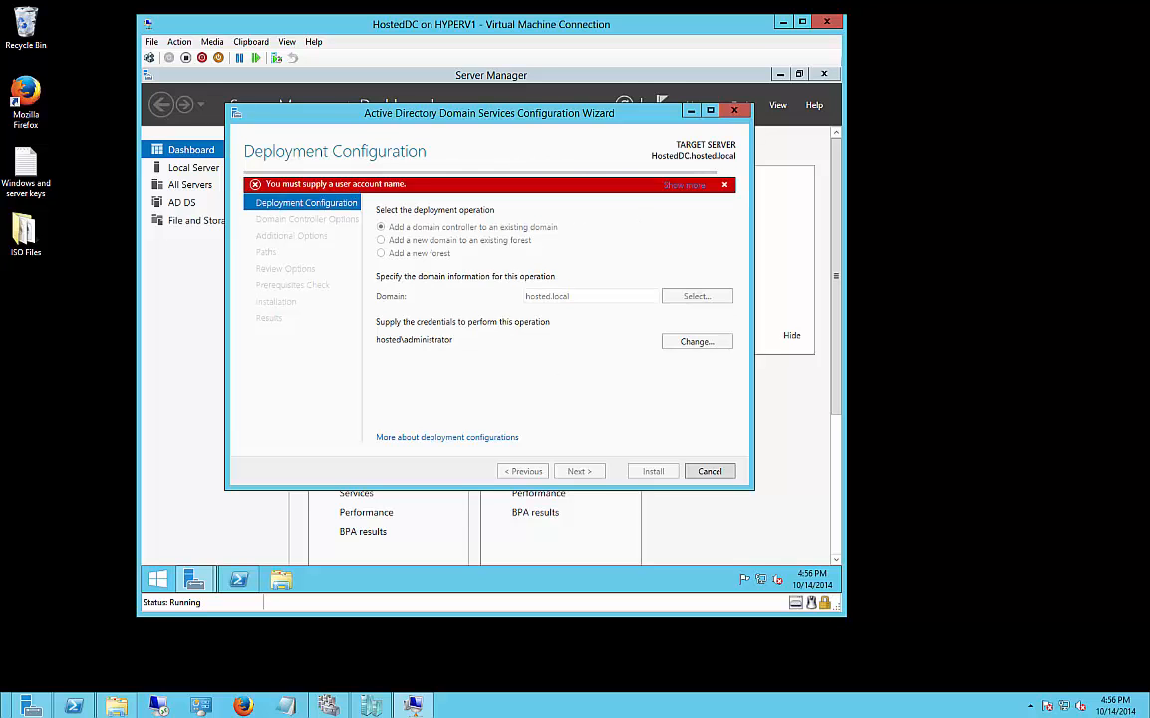
{"action": "left_click", "coordinate": [578, 470]}
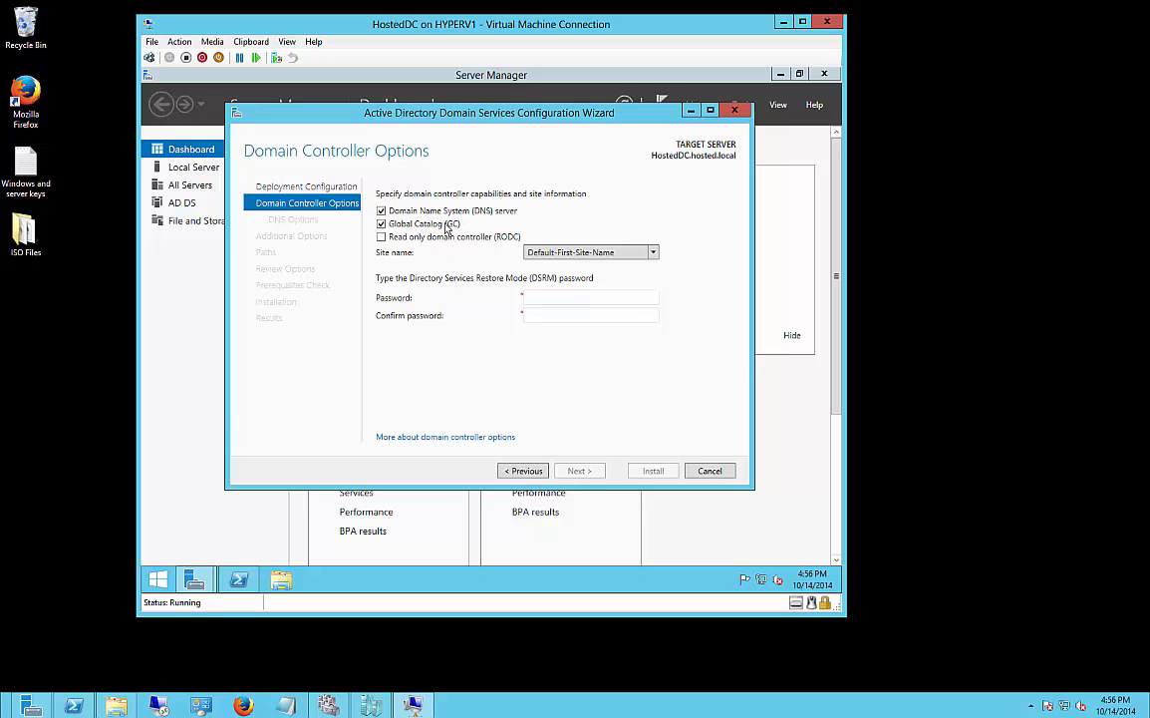
{"action": "mouse_move", "coordinate": [406, 249]}
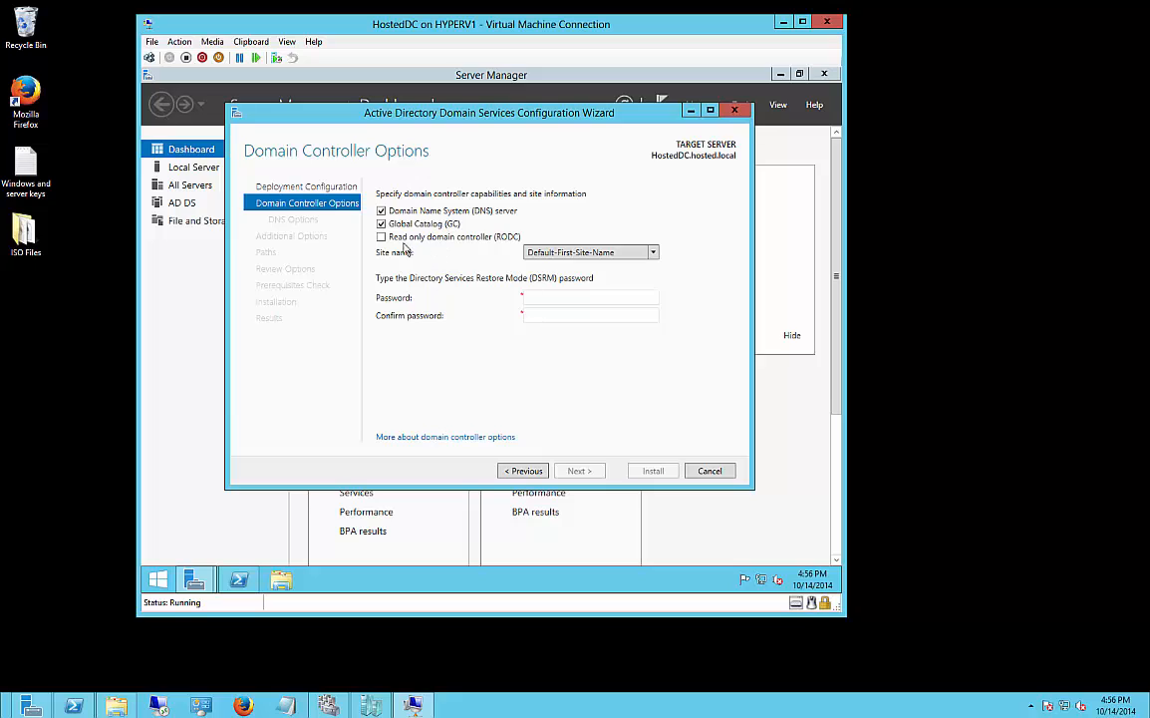
{"action": "mouse_move", "coordinate": [546, 303]}
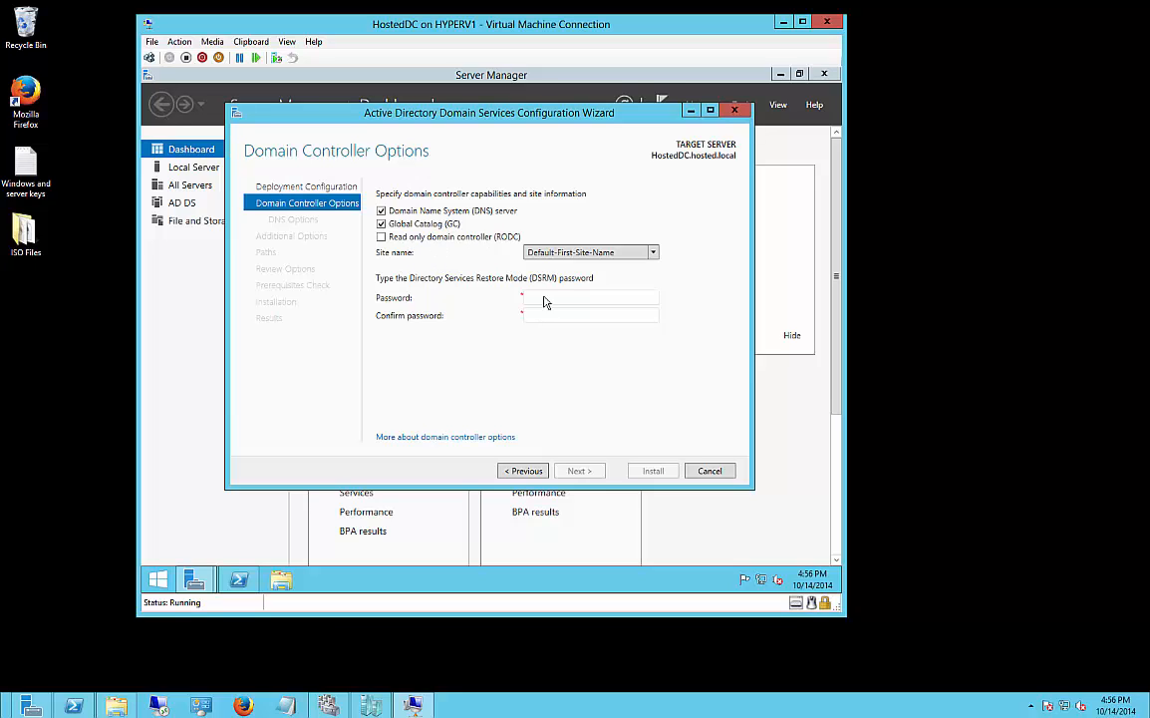
Leave DNS and Global Catalog enabled, enter the DSRM password, and continue to DNS Options.
{"action": "type", "text": "••"}
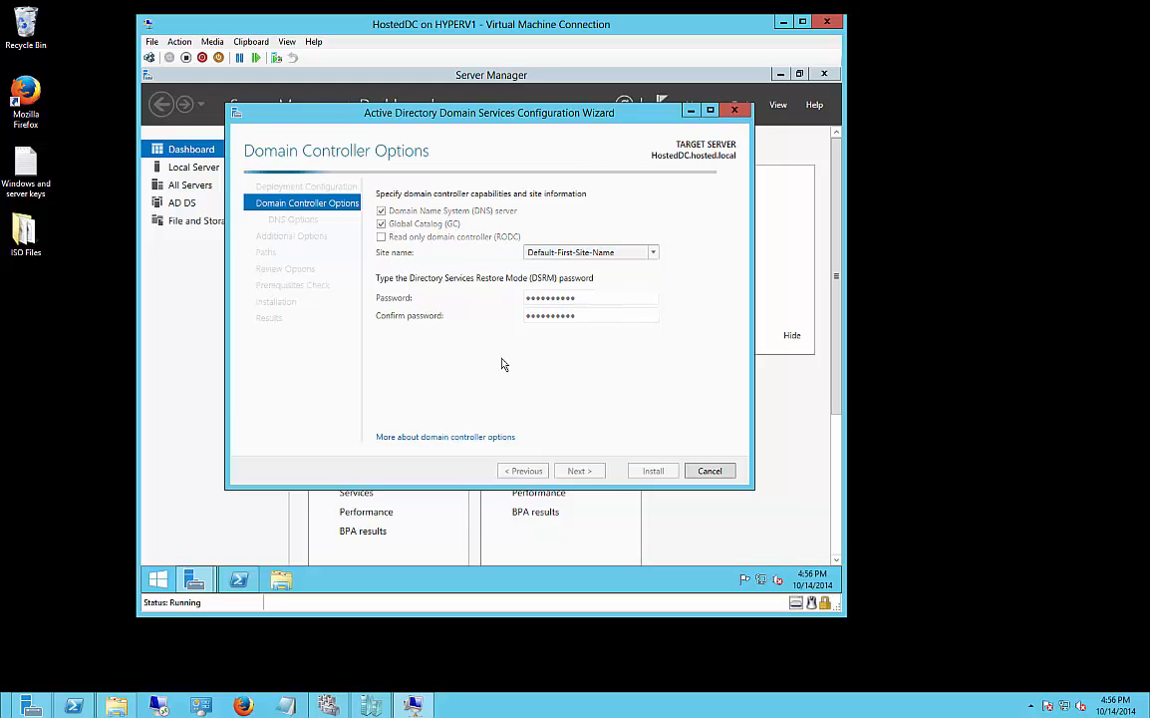
{"action": "left_click", "coordinate": [578, 470]}
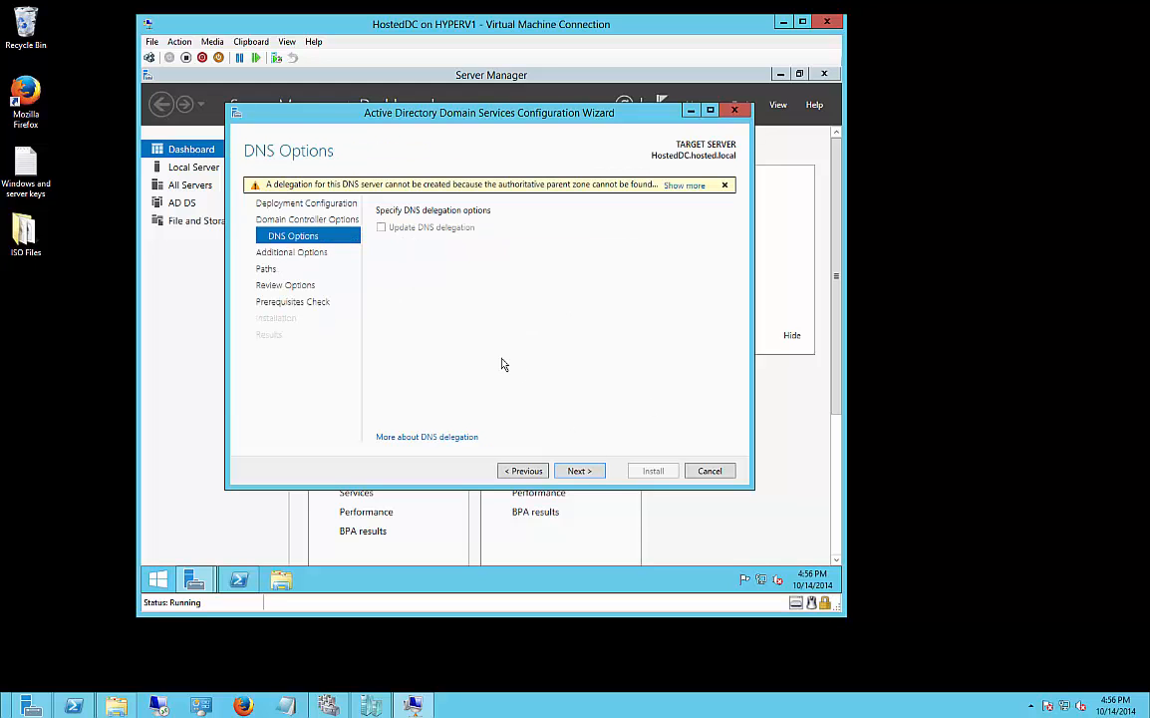
Skip DNS delegation and keep replication from any domain controller, reaching the Paths page.
{"action": "left_click", "coordinate": [685, 186]}
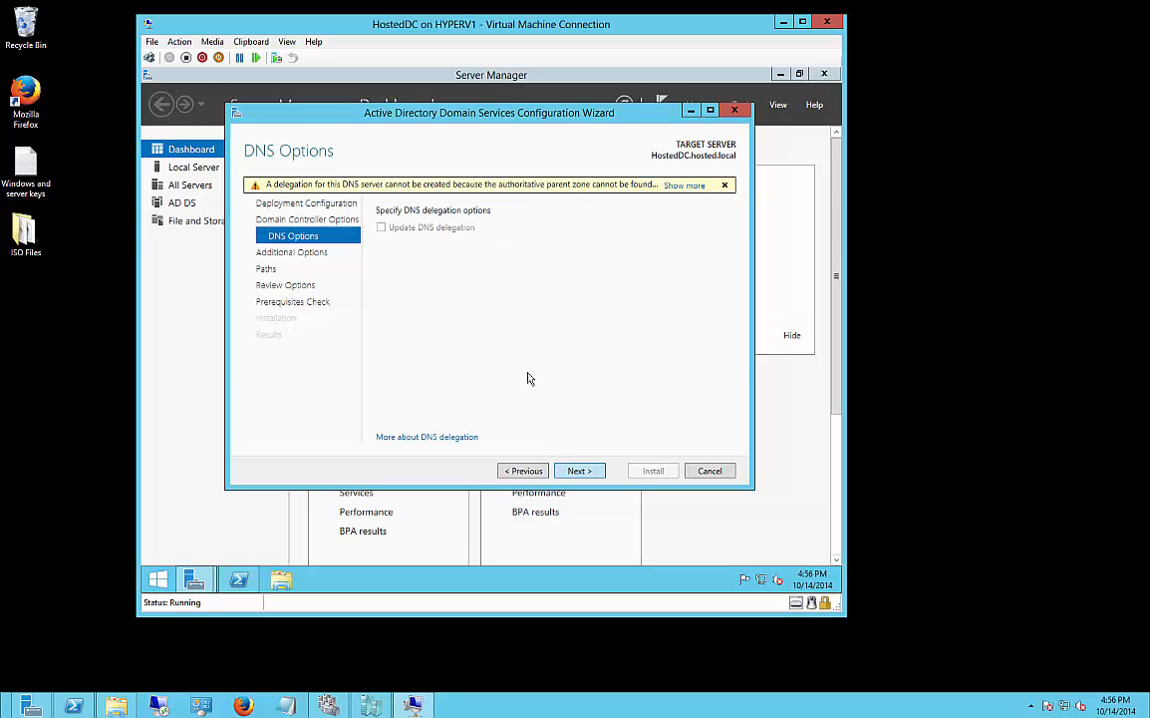
{"action": "left_click", "coordinate": [578, 470]}
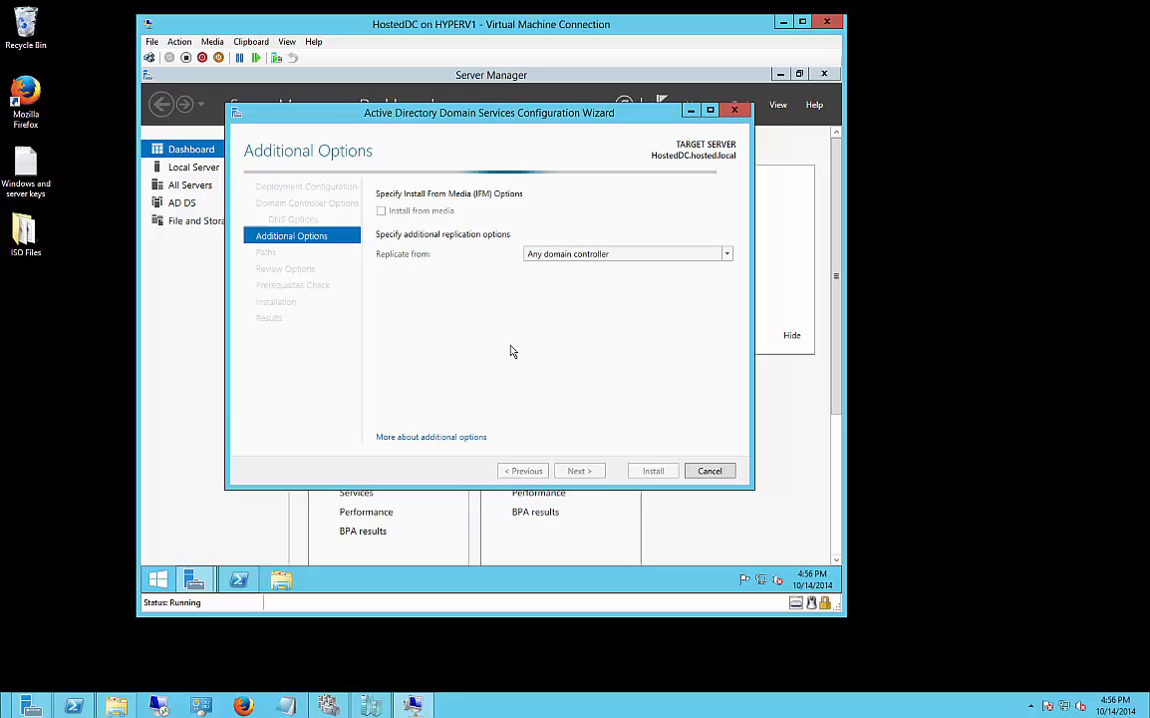
{"action": "mouse_move", "coordinate": [598, 261]}
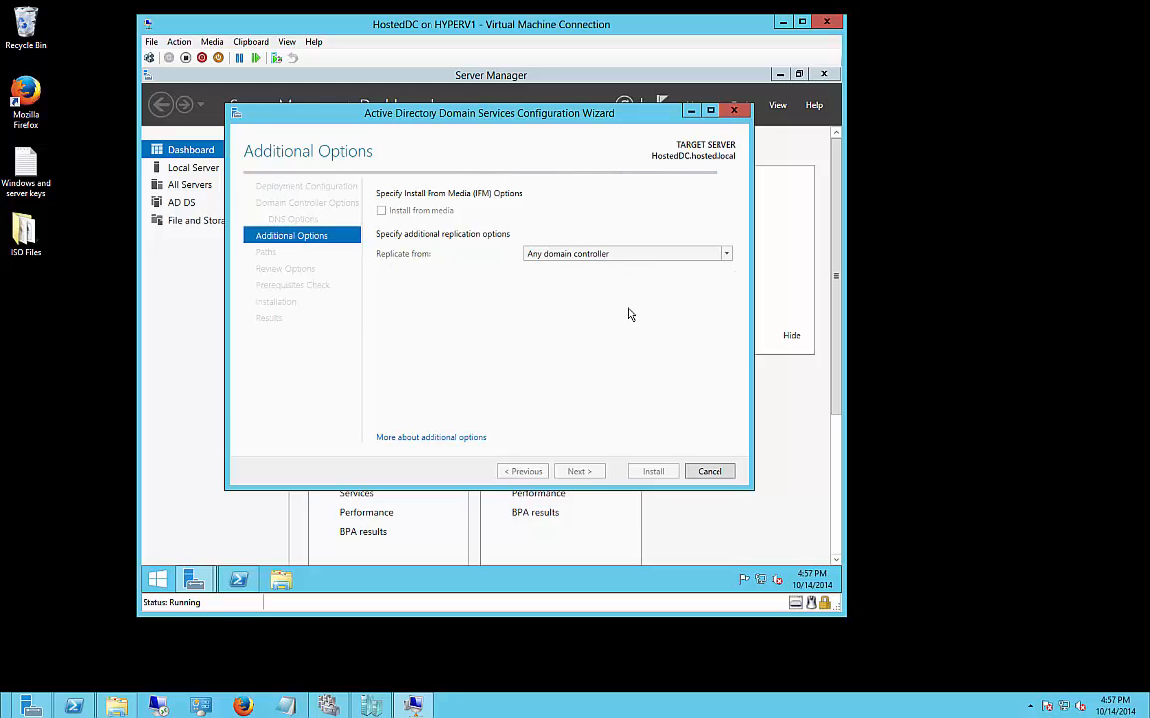
{"action": "mouse_move", "coordinate": [554, 409]}
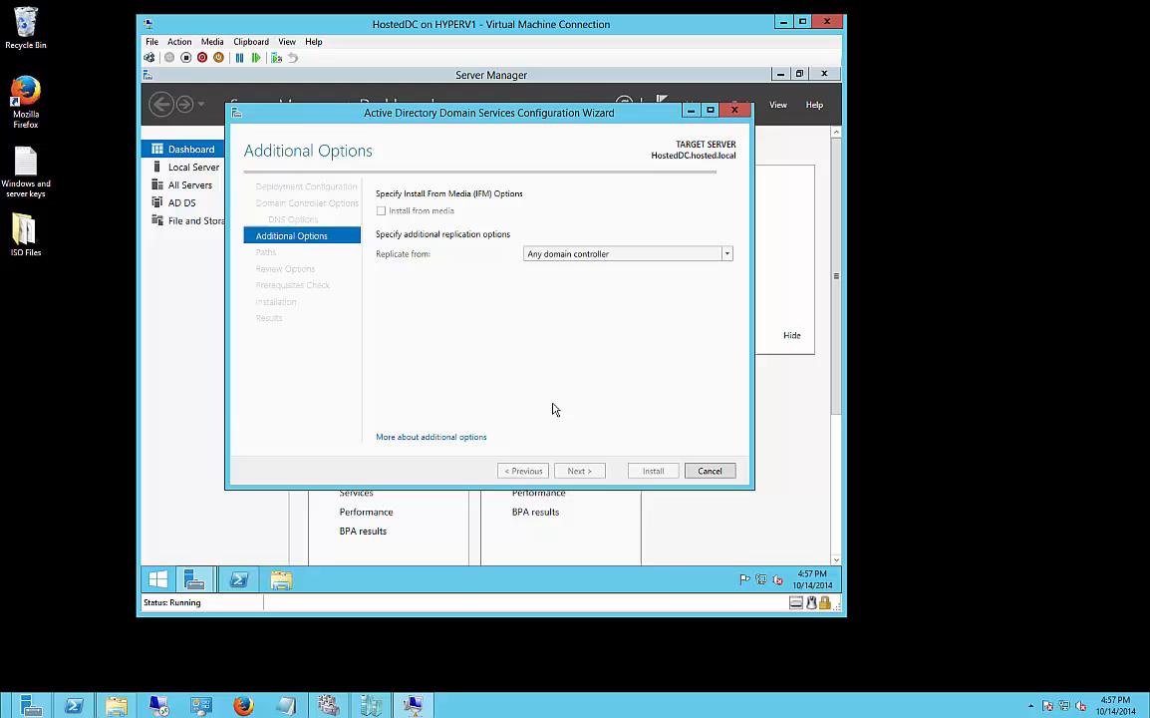
{"action": "mouse_move", "coordinate": [578, 442]}
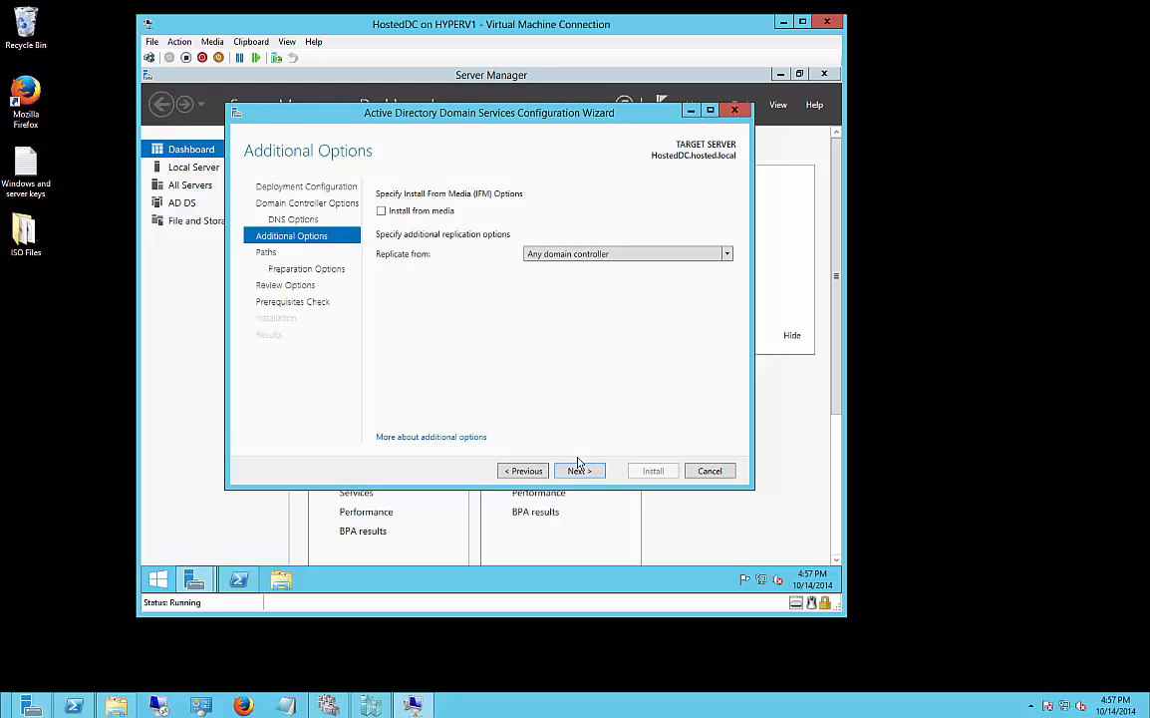
{"action": "left_click", "coordinate": [578, 471]}
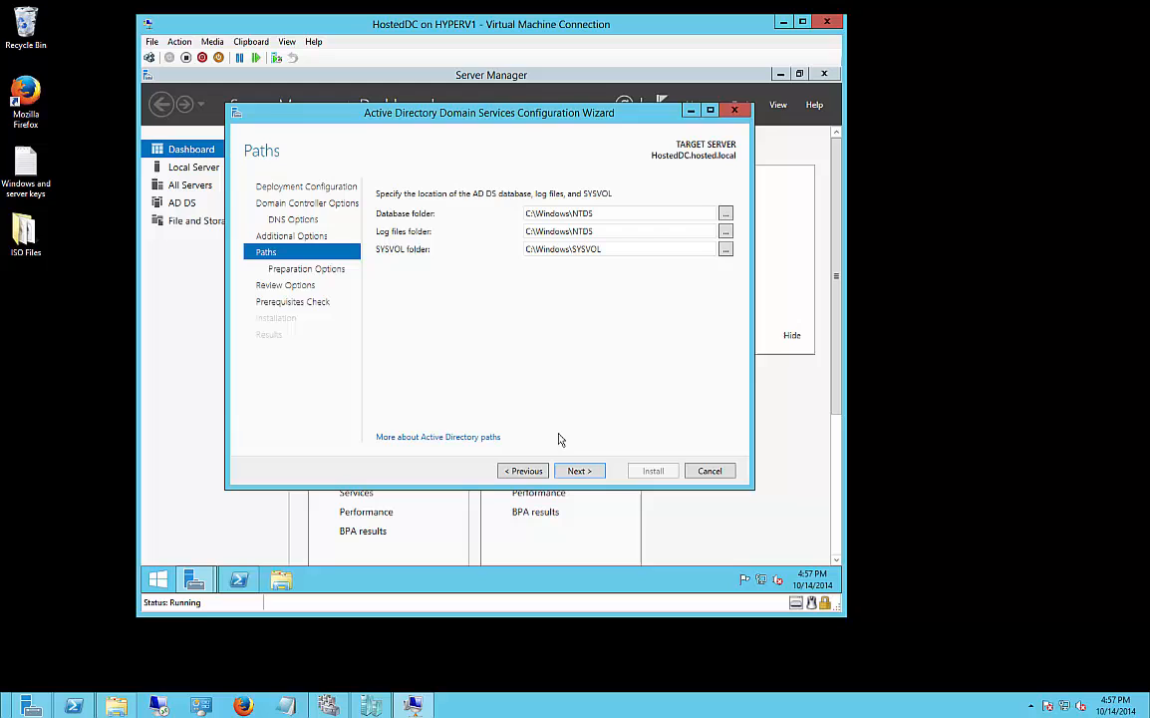
Accept default NTDS and SYSVOL paths, review the selected options and script, and continue to prerequisites.
{"action": "left_click", "coordinate": [578, 470]}
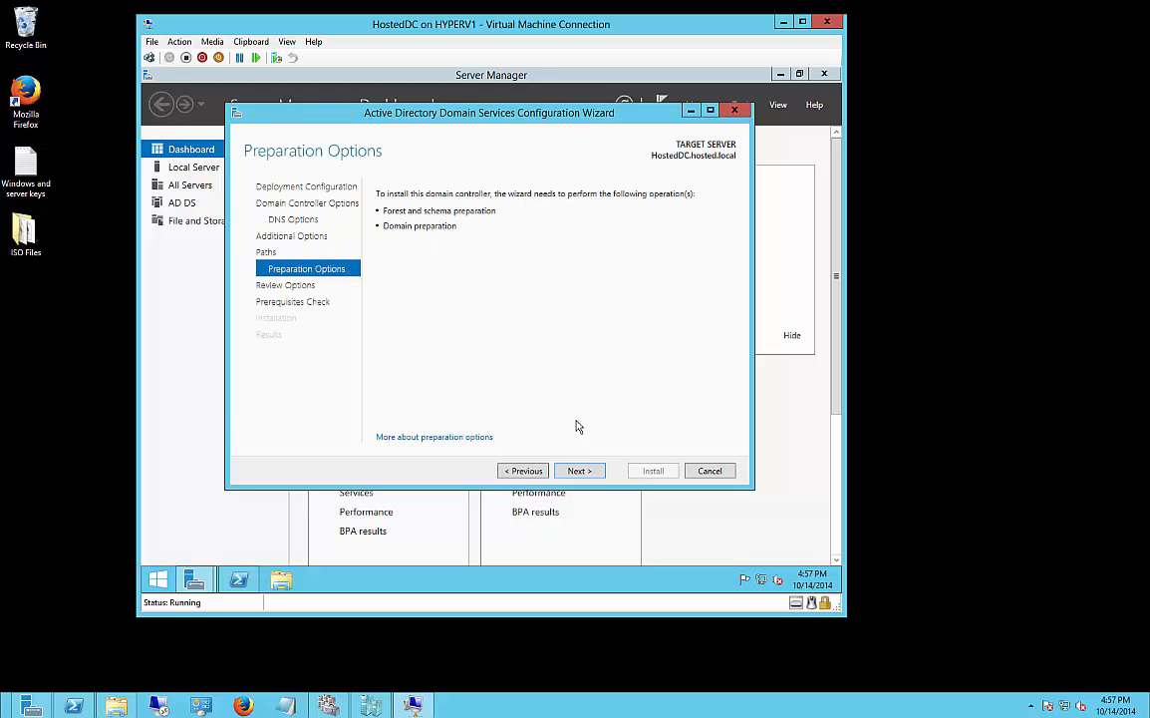
{"action": "mouse_move", "coordinate": [420, 224]}
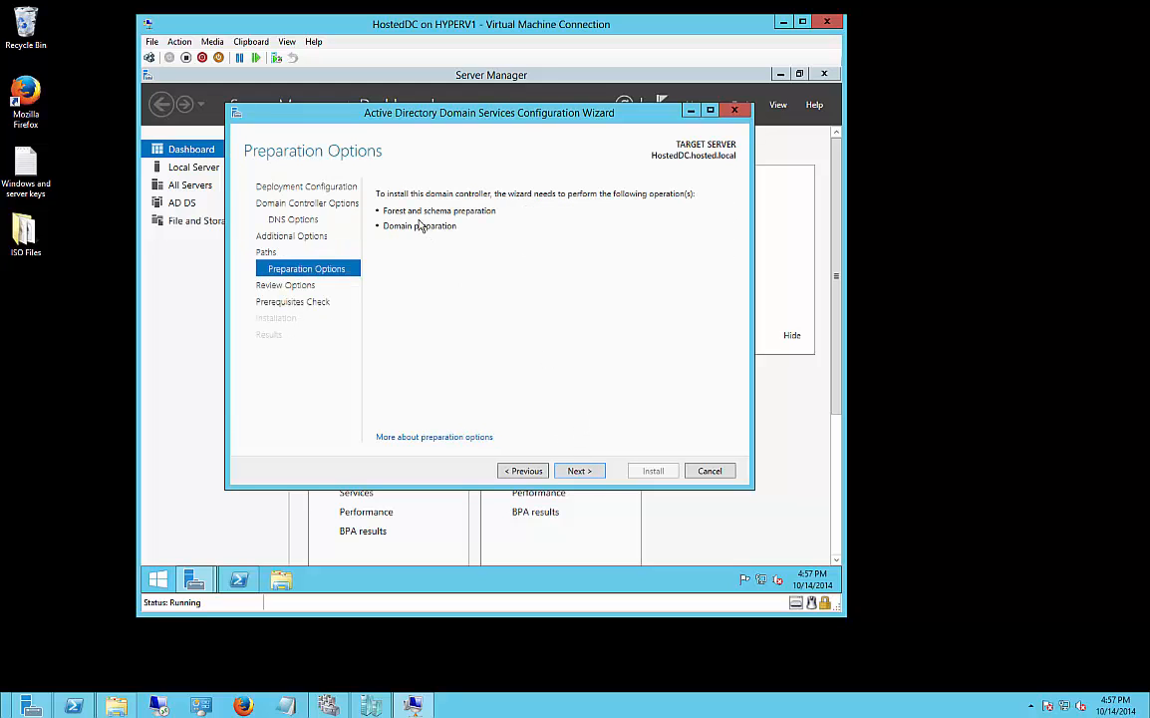
{"action": "mouse_move", "coordinate": [421, 243]}
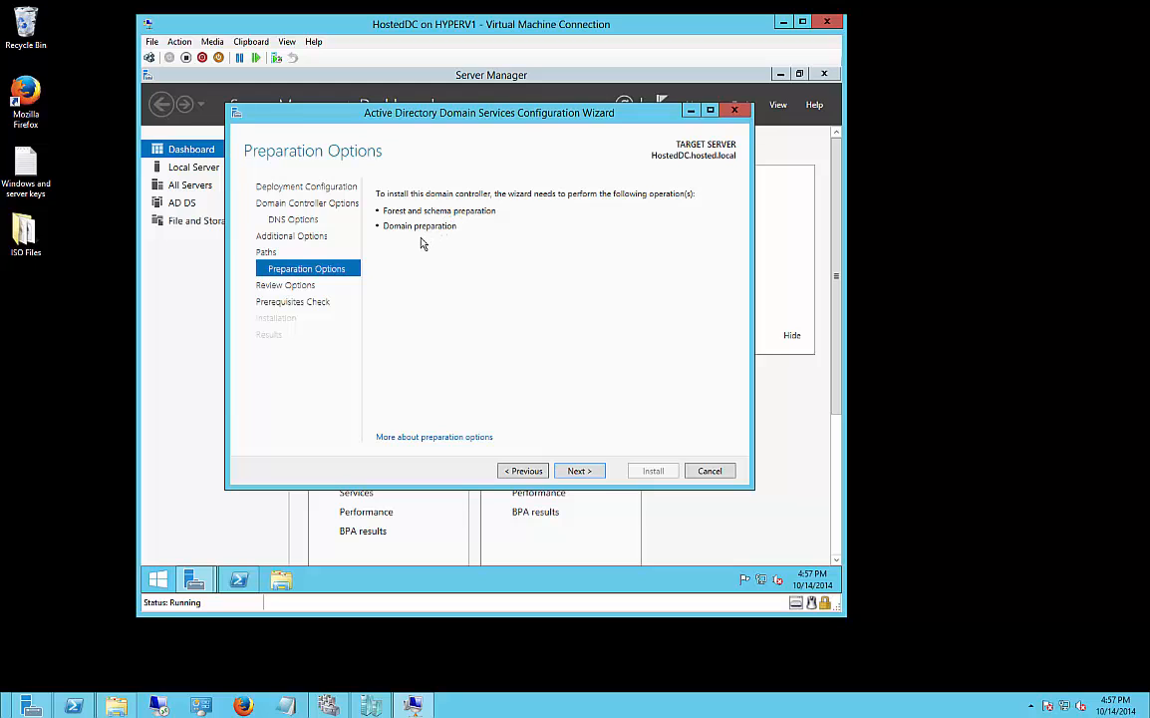
{"action": "mouse_move", "coordinate": [588, 474]}
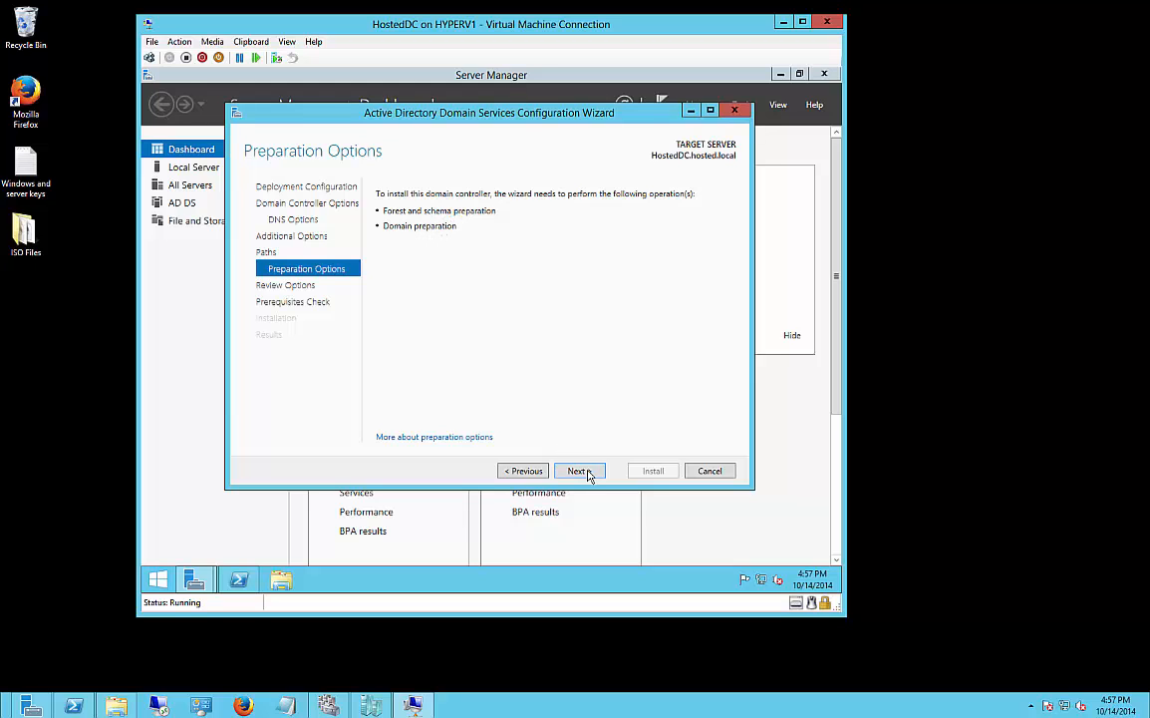
{"action": "left_click", "coordinate": [578, 471]}
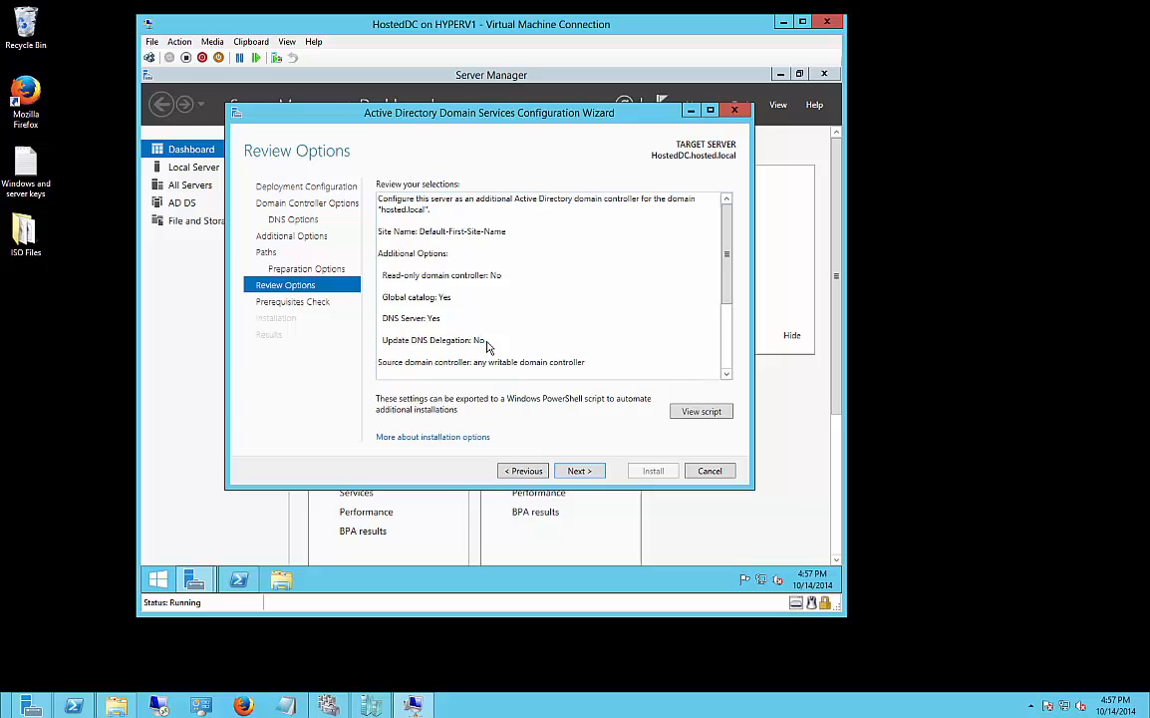
{"action": "scroll", "scroll_direction": "down", "scroll_amount": 3}
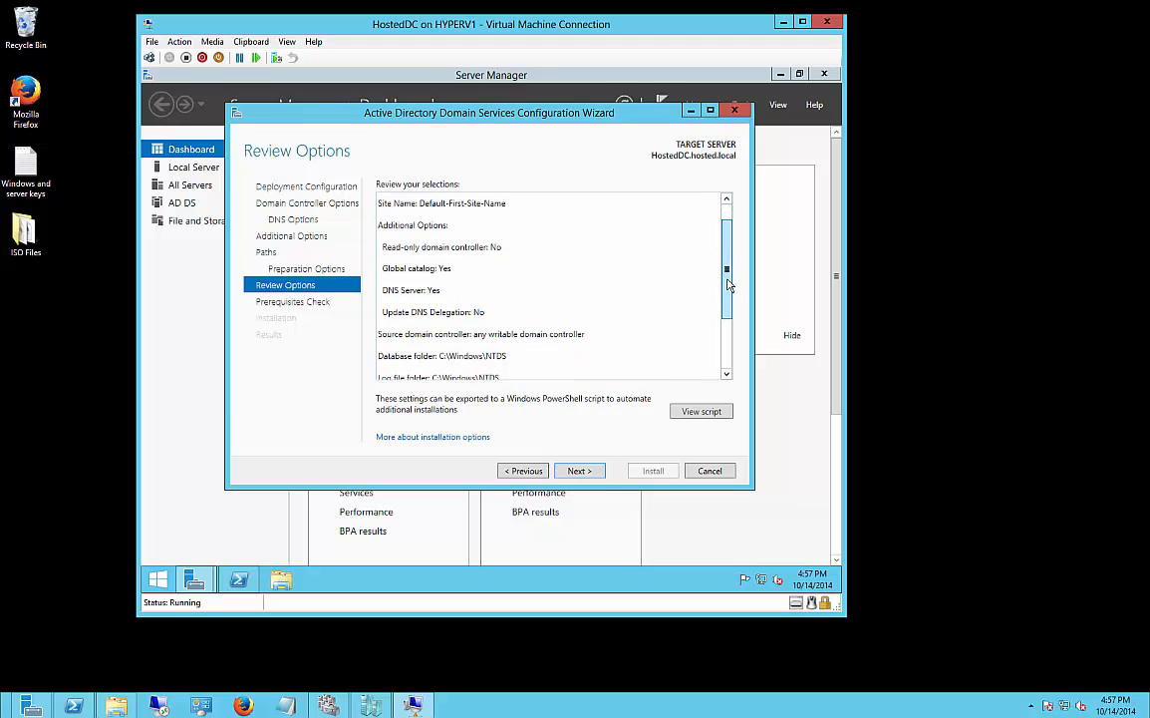
{"action": "scroll", "scroll_direction": "down", "scroll_amount": 3}
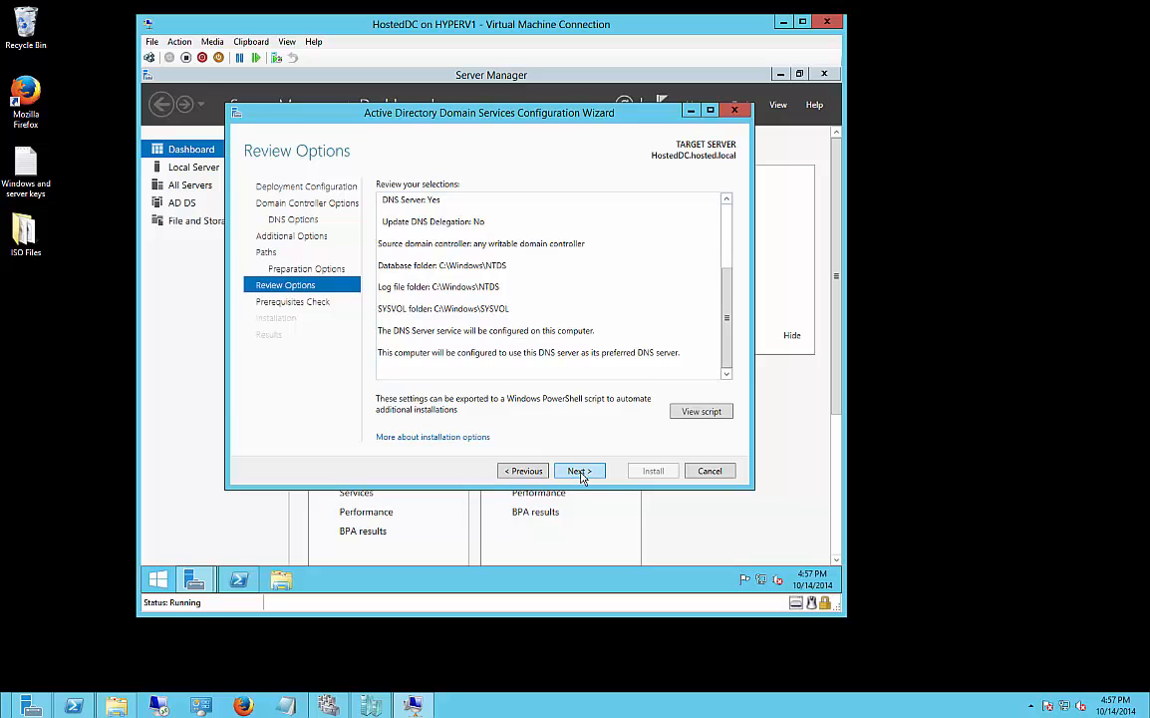
{"action": "mouse_move", "coordinate": [701, 410]}
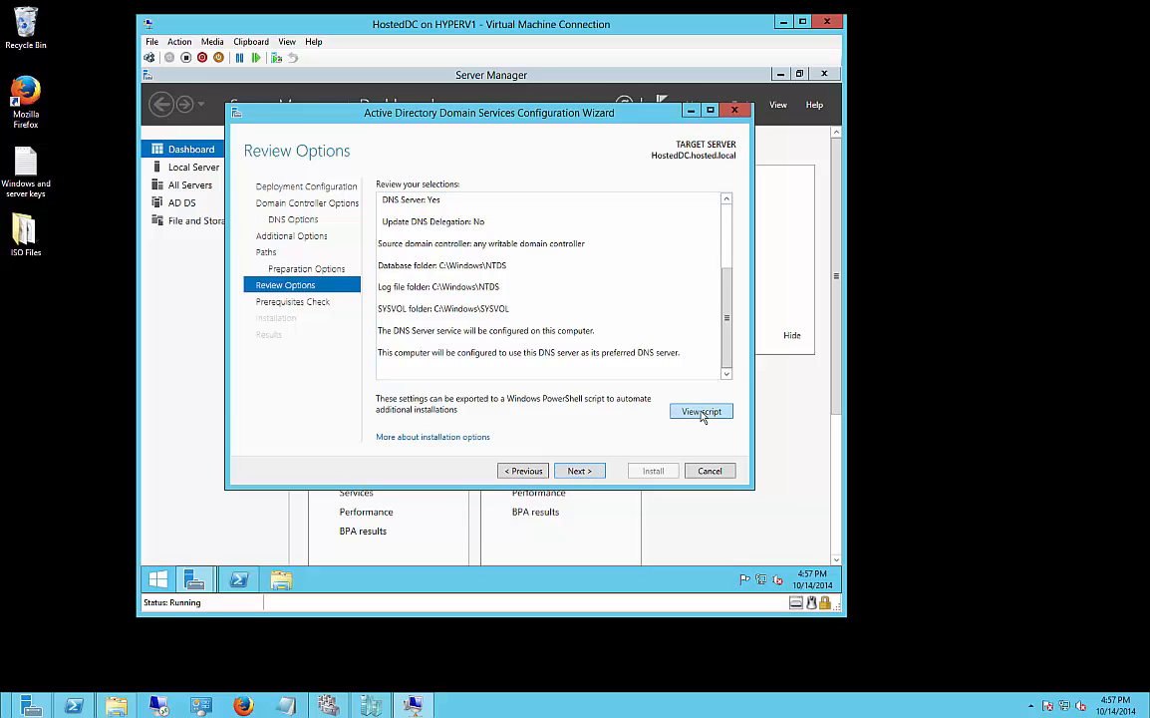
{"action": "left_click", "coordinate": [702, 411]}
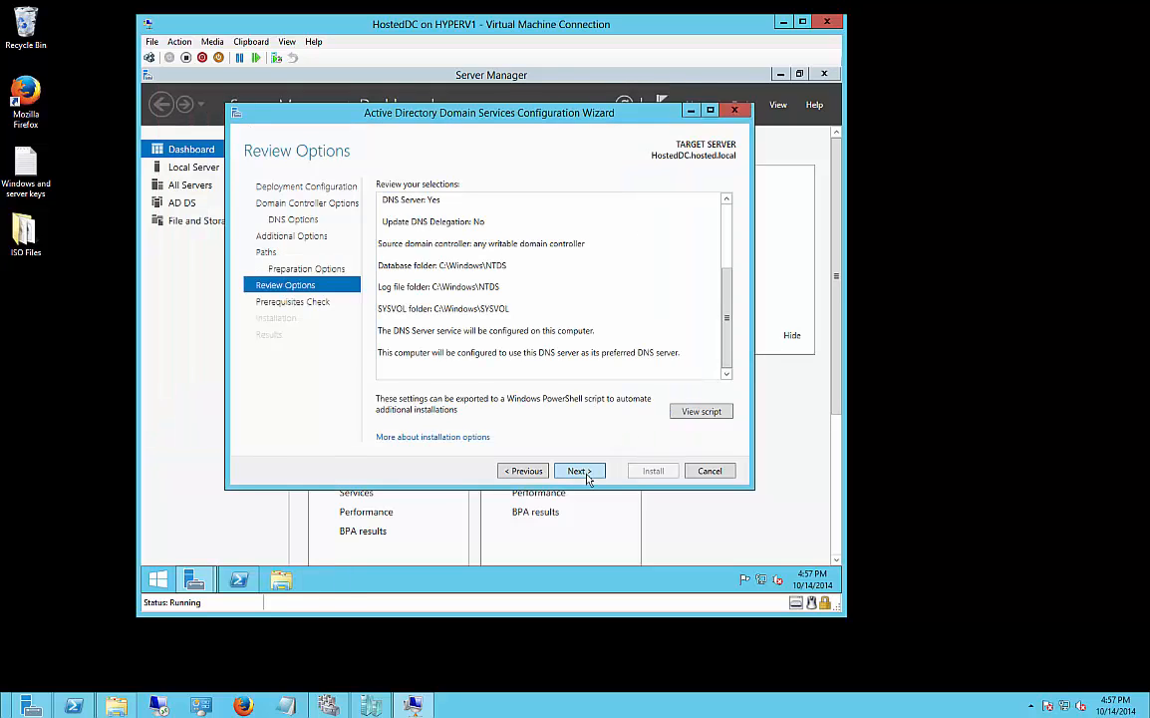
{"action": "left_click", "coordinate": [578, 470]}
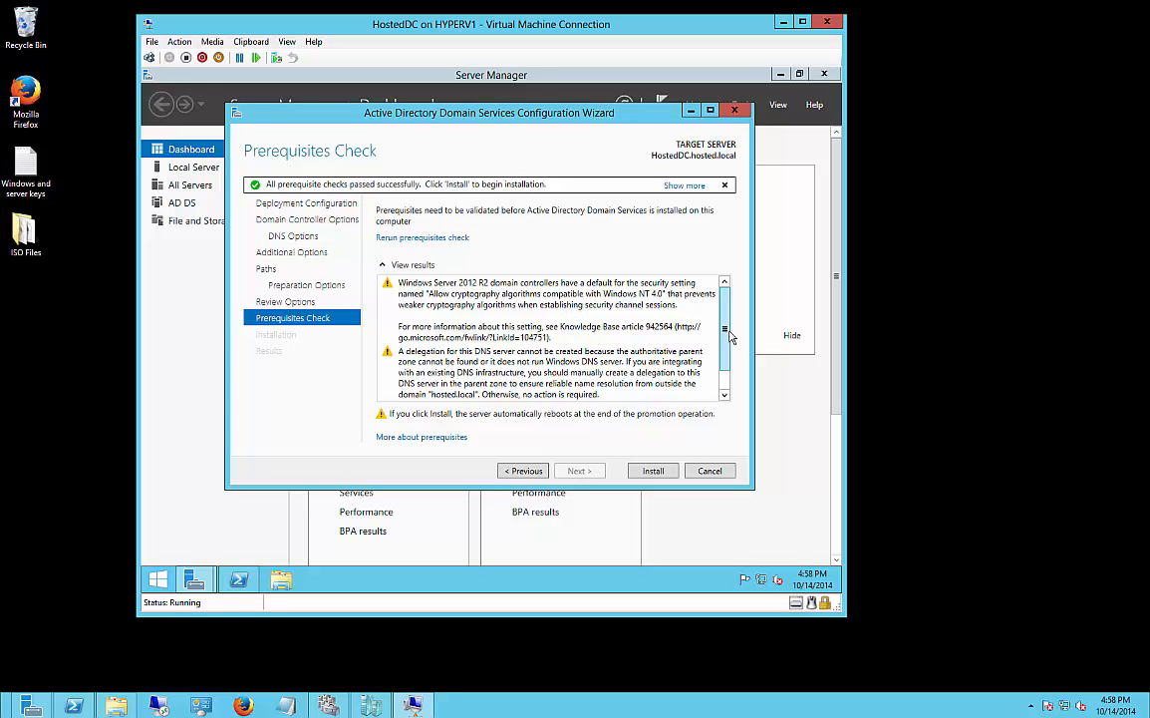
Review the passed prerequisite checks and start installing the additional domain controller.
{"action": "scroll", "scroll_direction": "down", "scroll_amount": 3}
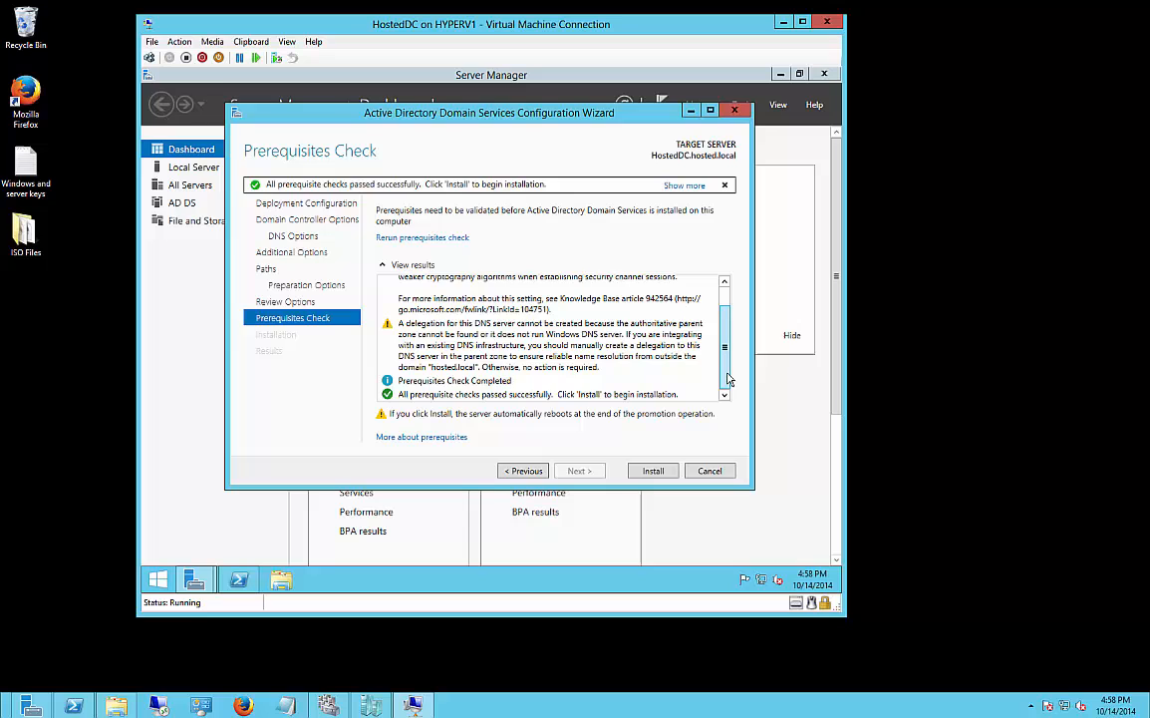
{"action": "scroll", "scroll_direction": "up", "scroll_amount": 3}
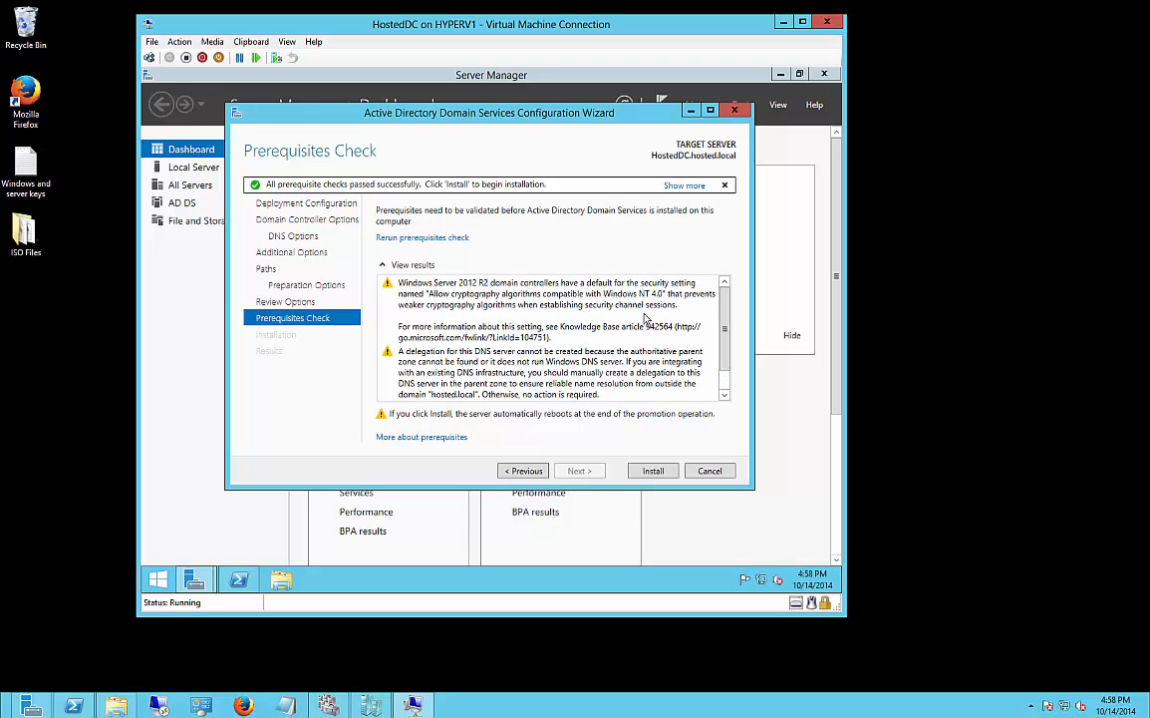
{"action": "left_click", "coordinate": [652, 471]}
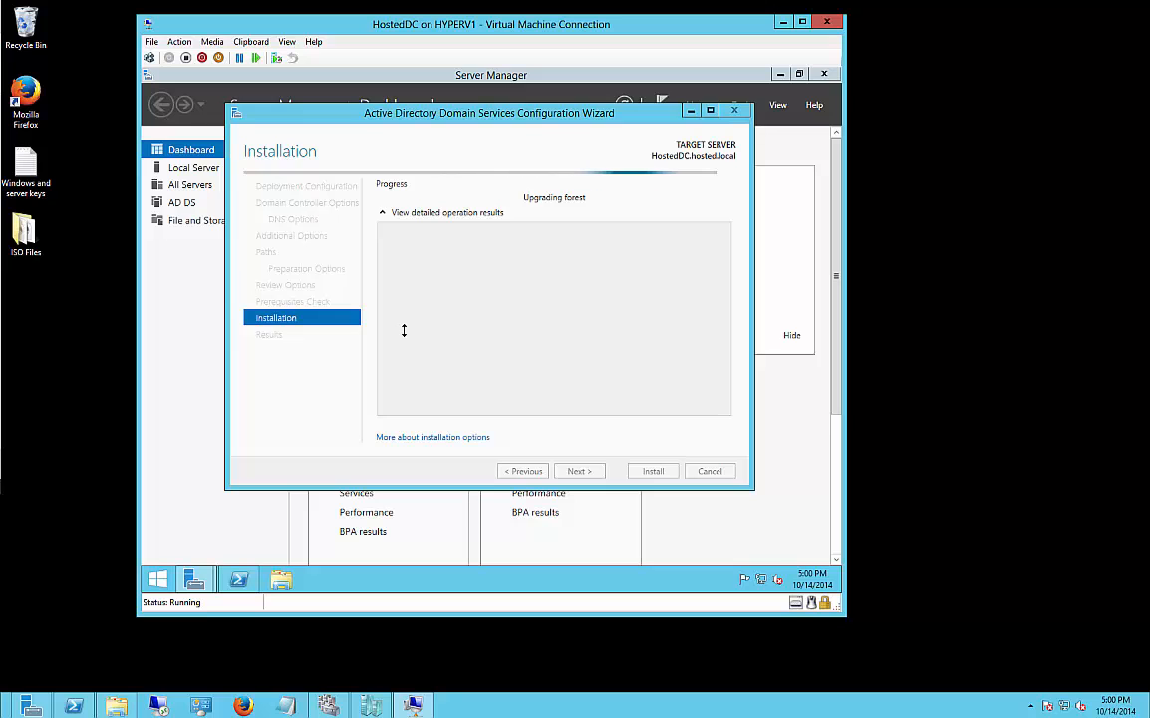
{"action": "mouse_move", "coordinate": [742, 10]}
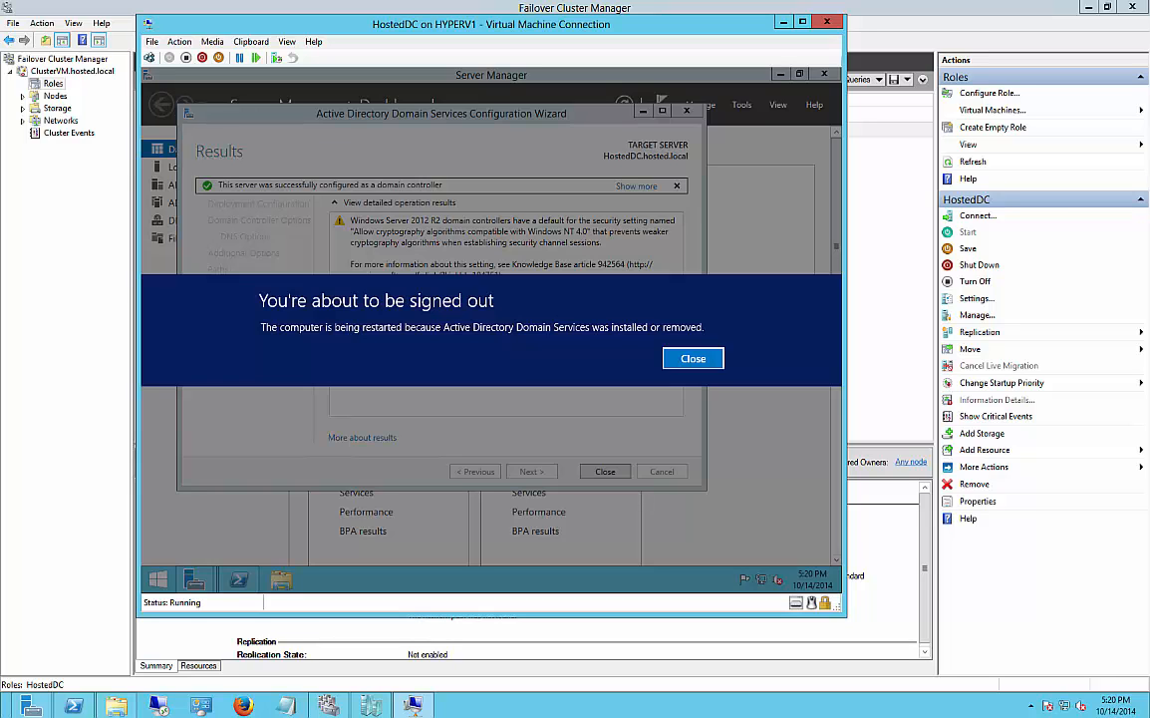
Dismiss the sign-out notice after the domain controller installation completes and restarts.
{"action": "left_click", "coordinate": [694, 358]}
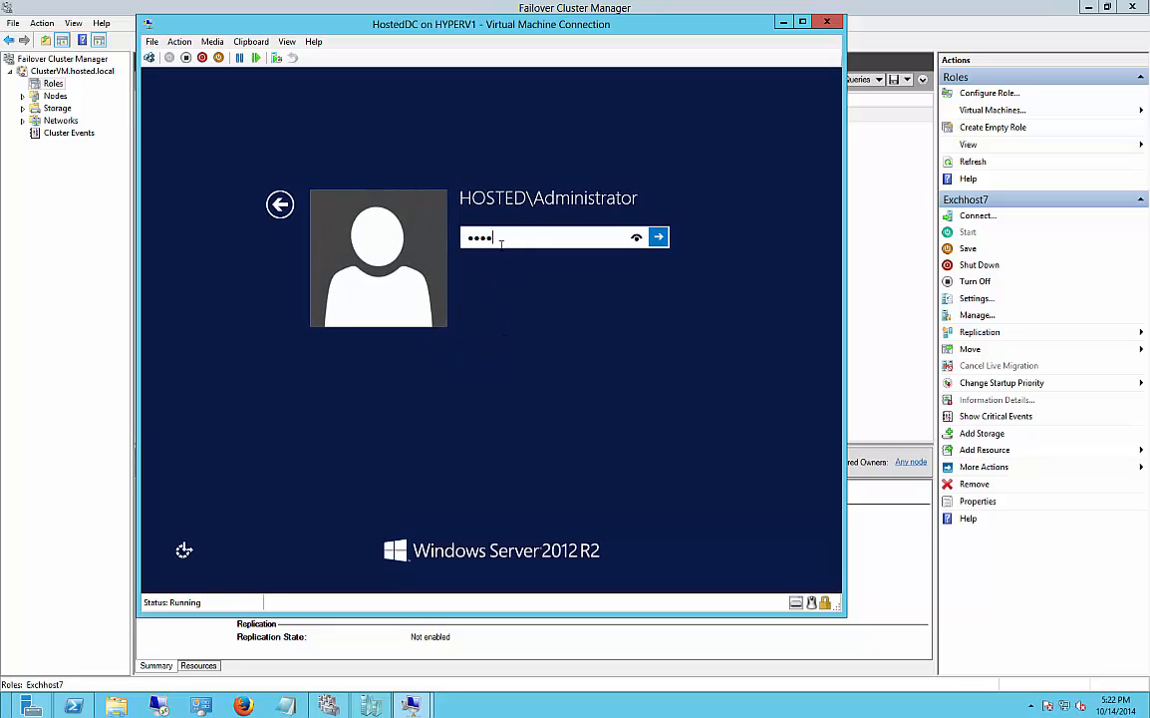
Sign in as HOSTED\Administrator with the password after the restart.
{"action": "left_click", "coordinate": [657, 237]}
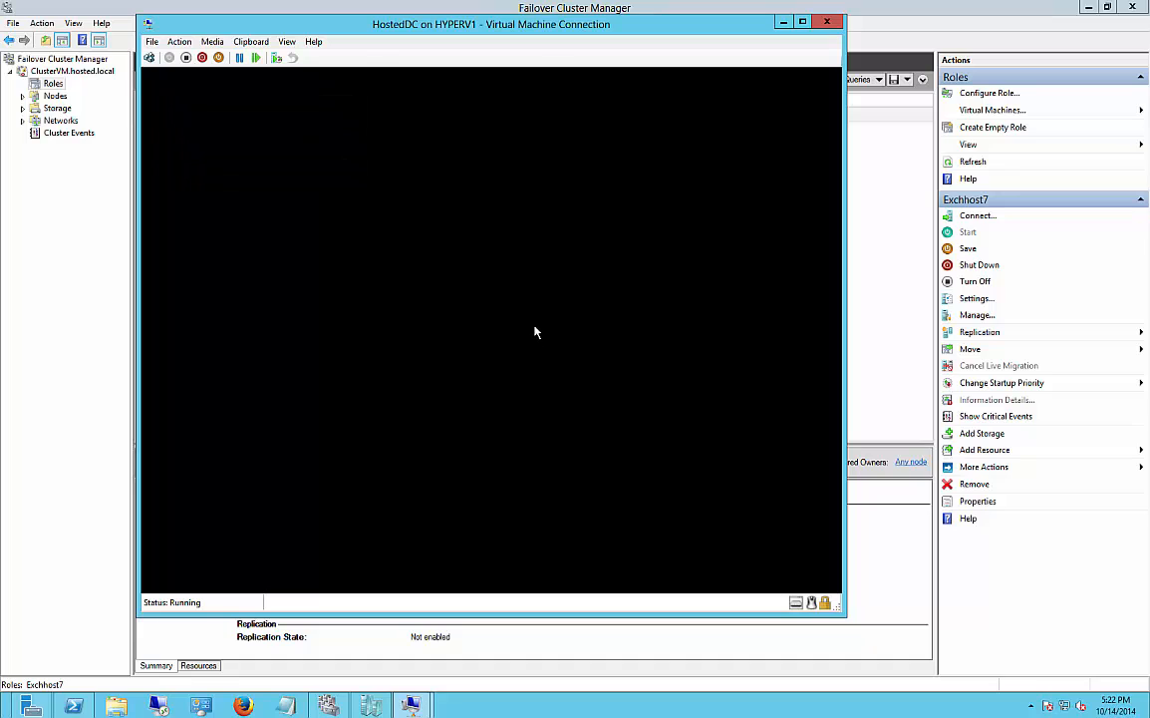
{"action": "mouse_move", "coordinate": [507, 354]}
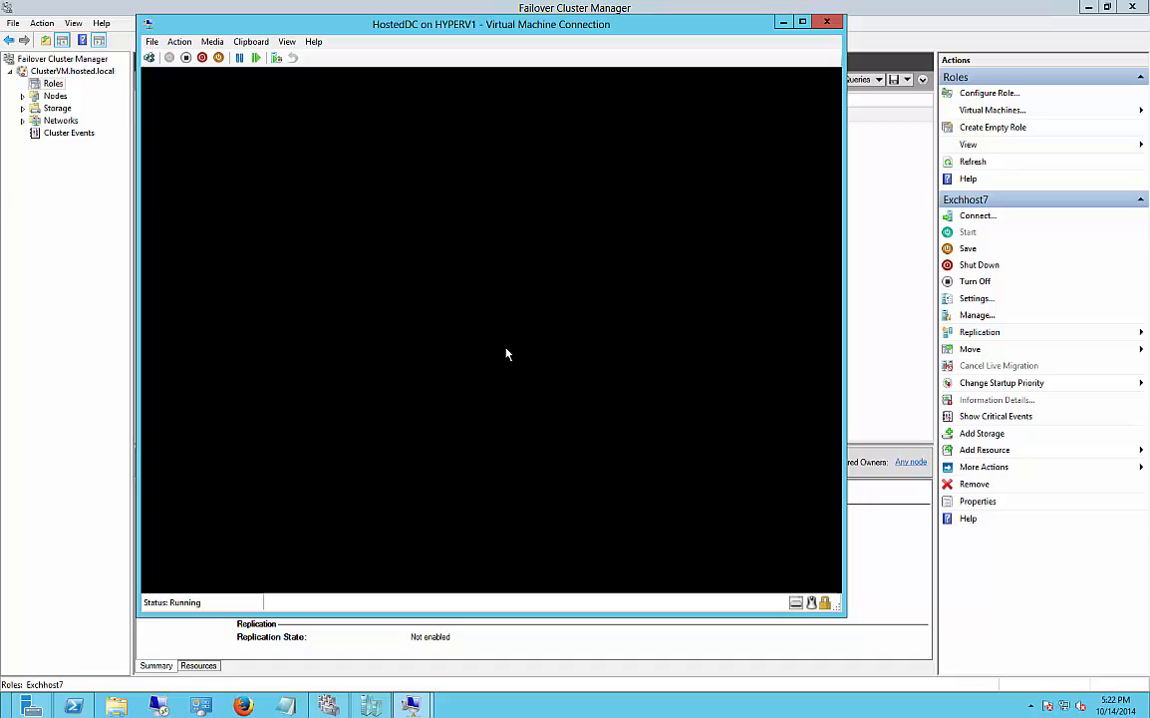
{"action": "mouse_move", "coordinate": [418, 411]}
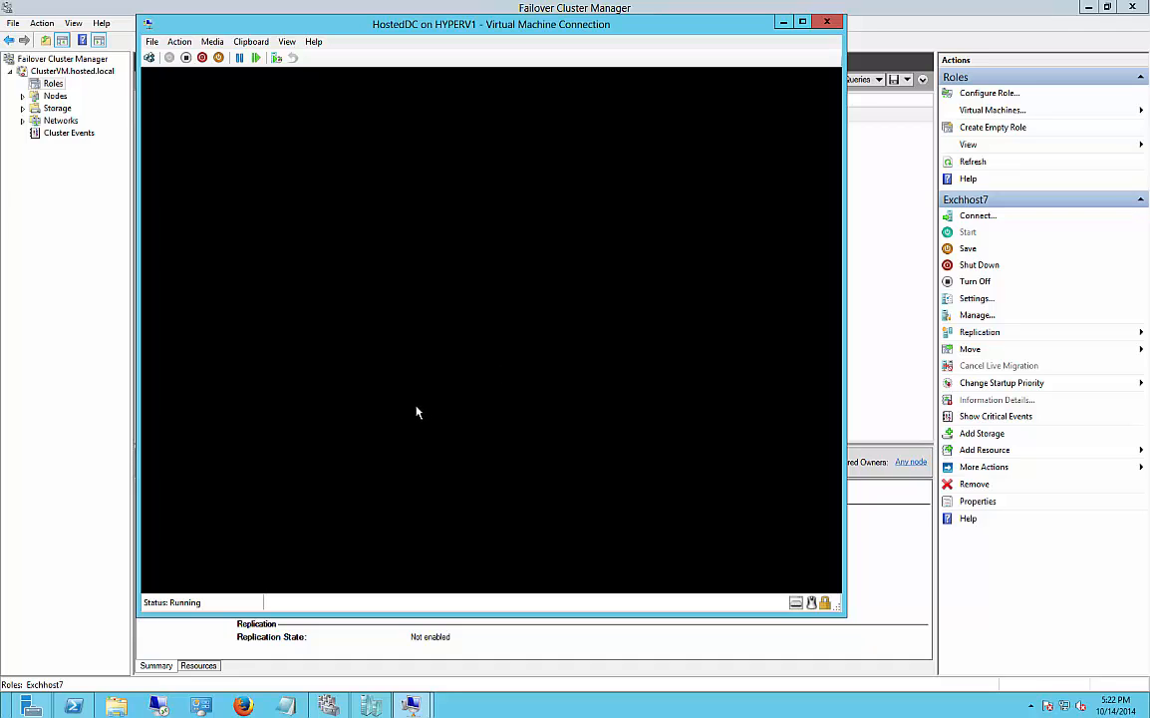
{"action": "mouse_move", "coordinate": [293, 550]}
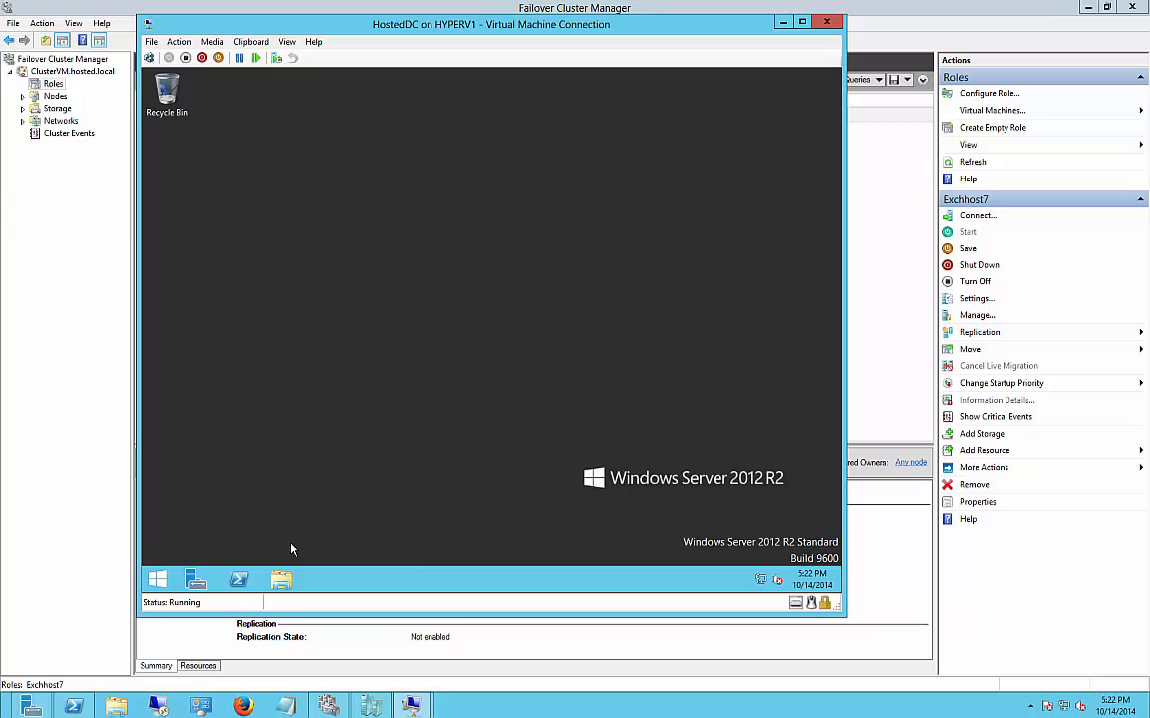
{"action": "mouse_move", "coordinate": [309, 570]}
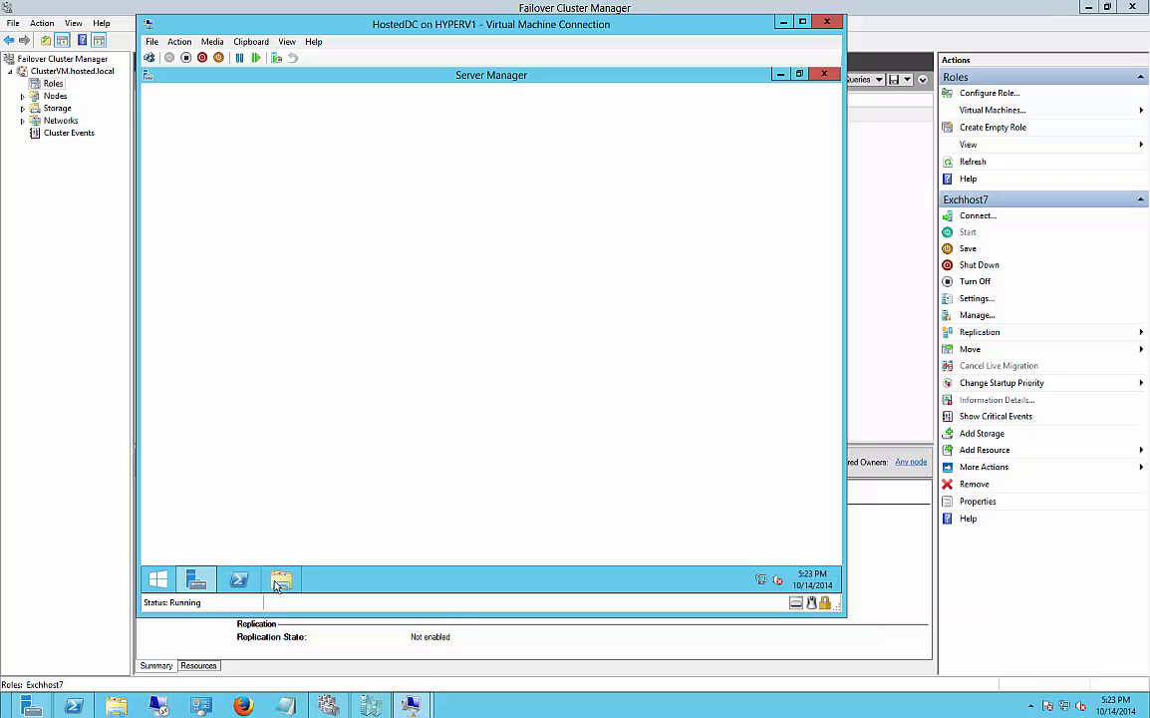
Review the Active Directory tools now listed under Server Manager's Tools menu.
{"action": "left_click", "coordinate": [283, 578]}
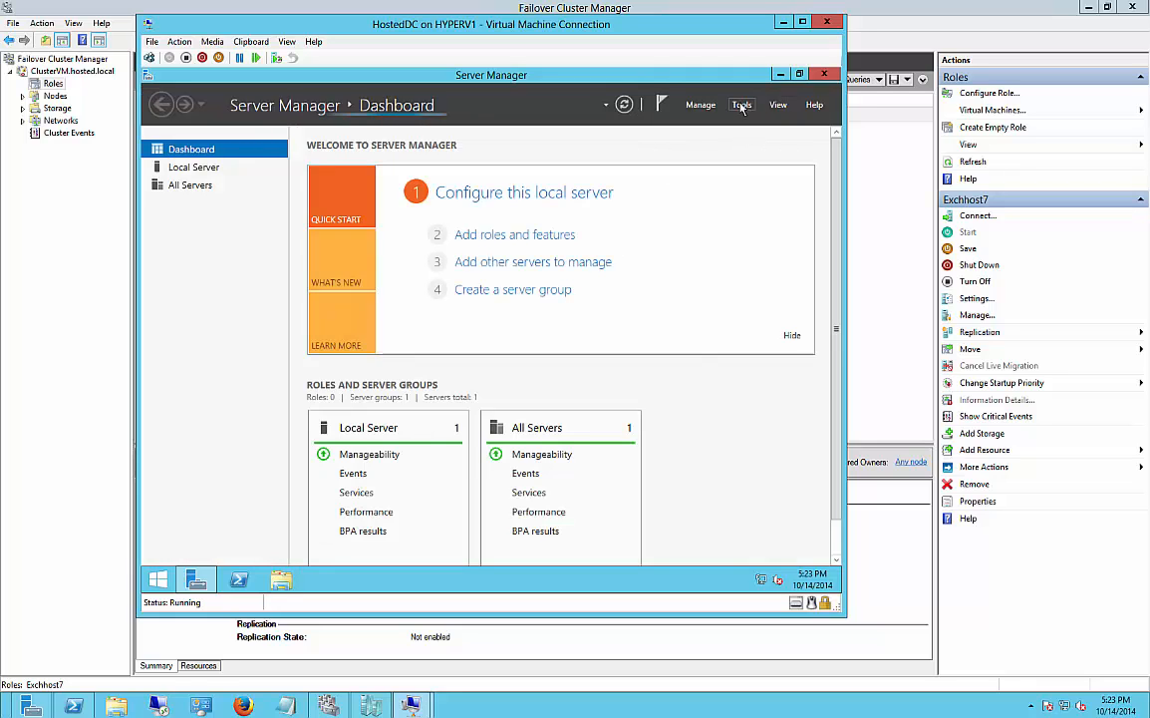
{"action": "left_click", "coordinate": [741, 103]}
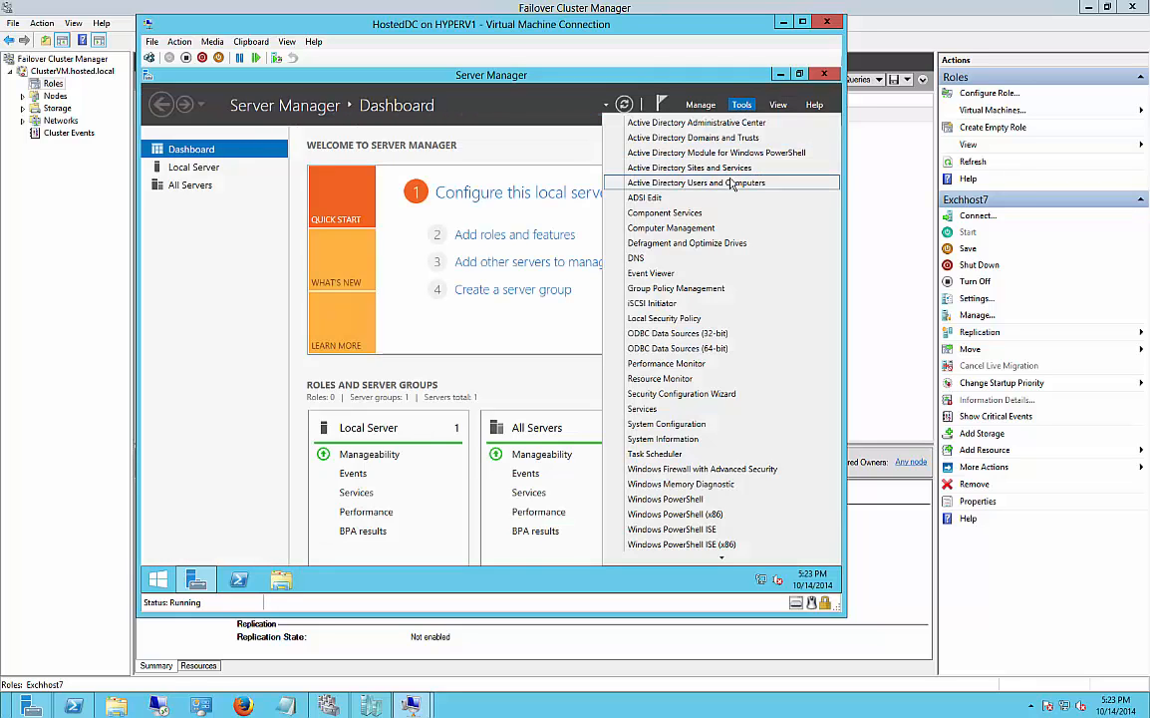
{"action": "mouse_move", "coordinate": [219, 347]}
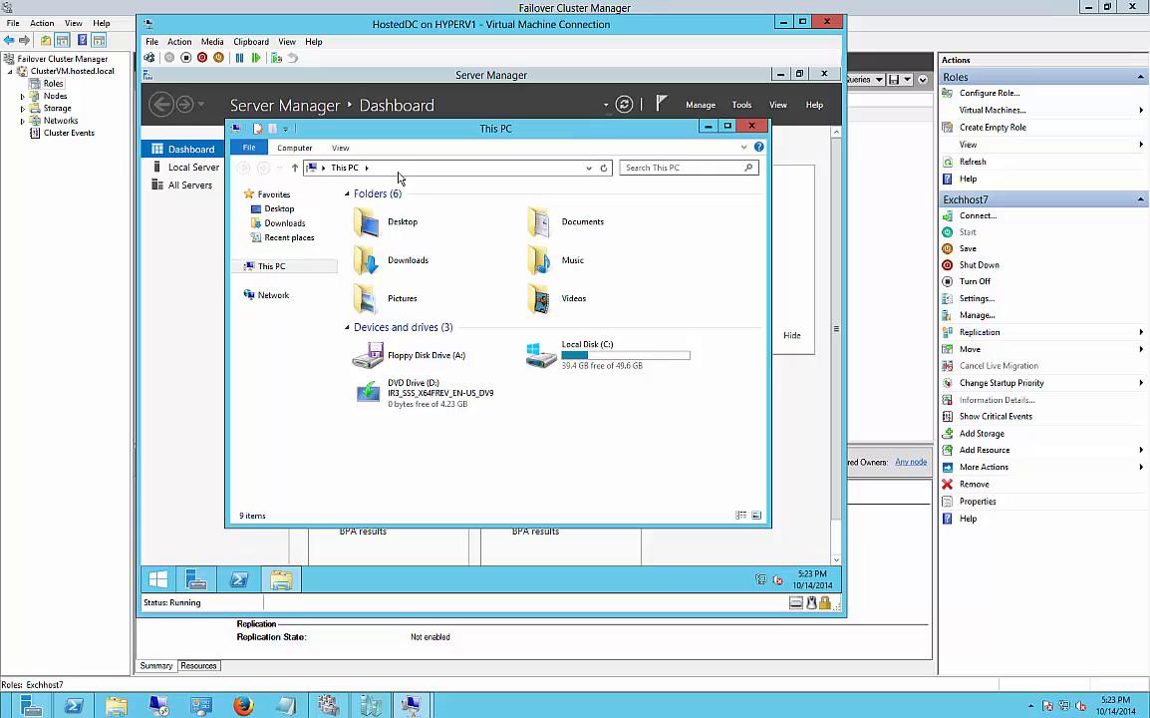
Browse \\localhost in Explorer to confirm NETLOGON and SYSVOL shares with hosted.local, then close it.
{"action": "type", "text": "\\\\le"}
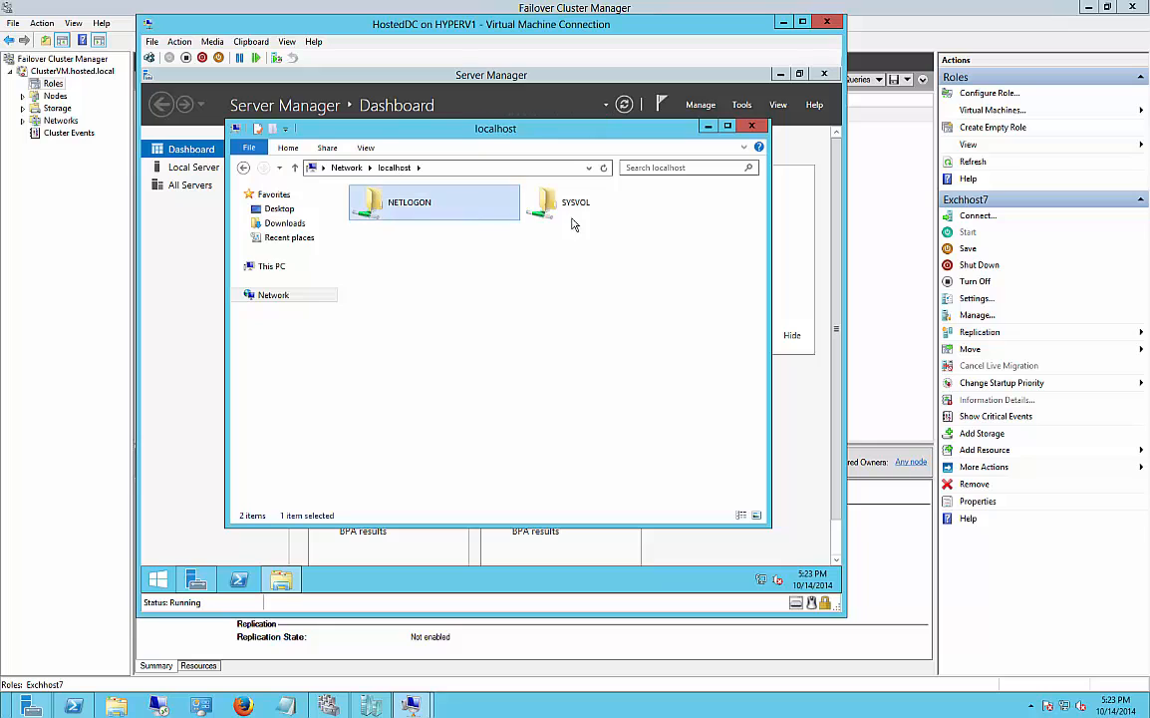
{"action": "double_click", "coordinate": [574, 201]}
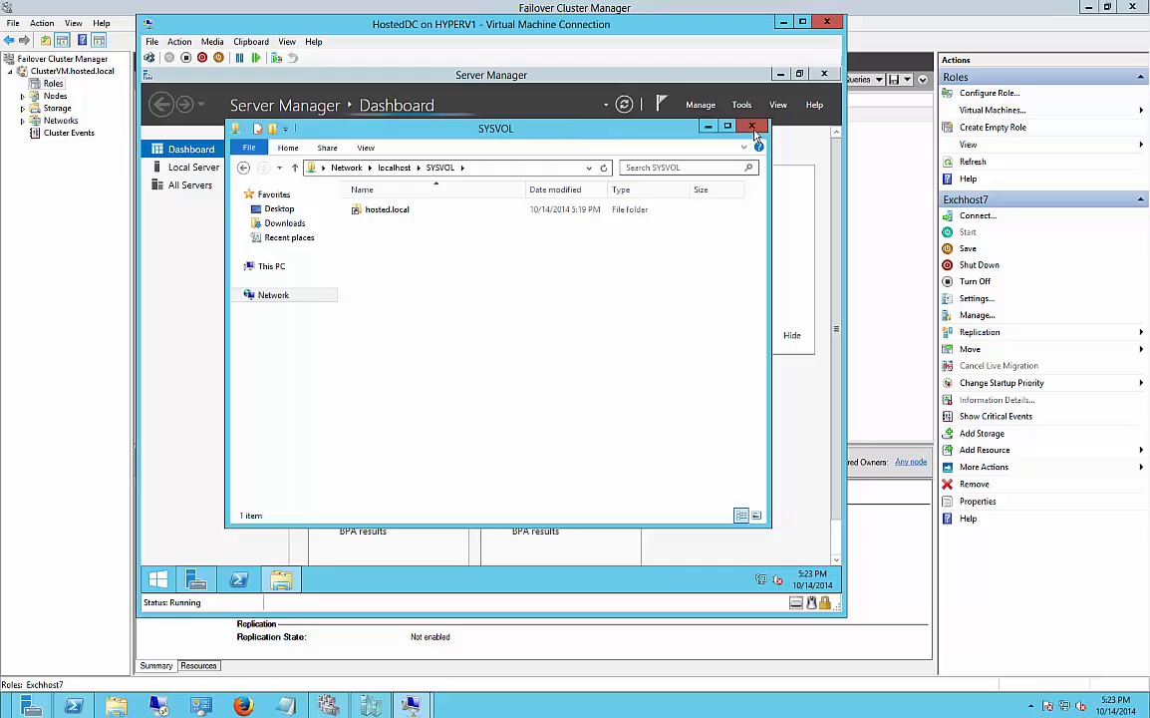
{"action": "left_click", "coordinate": [751, 128]}
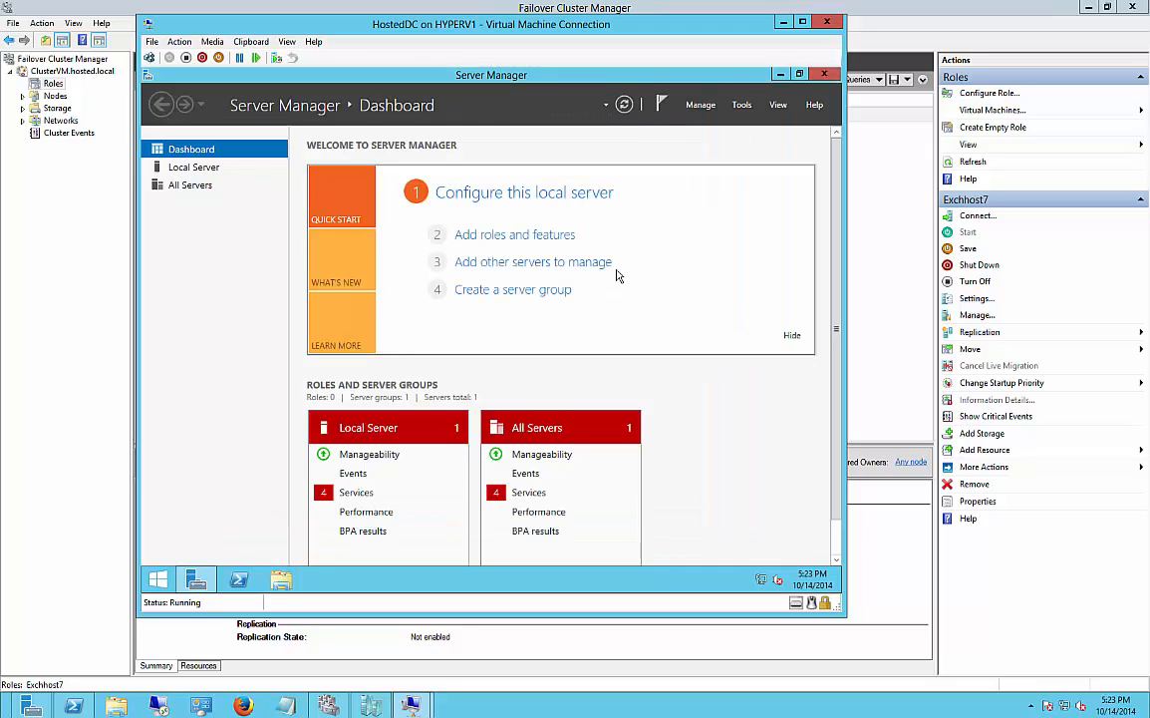